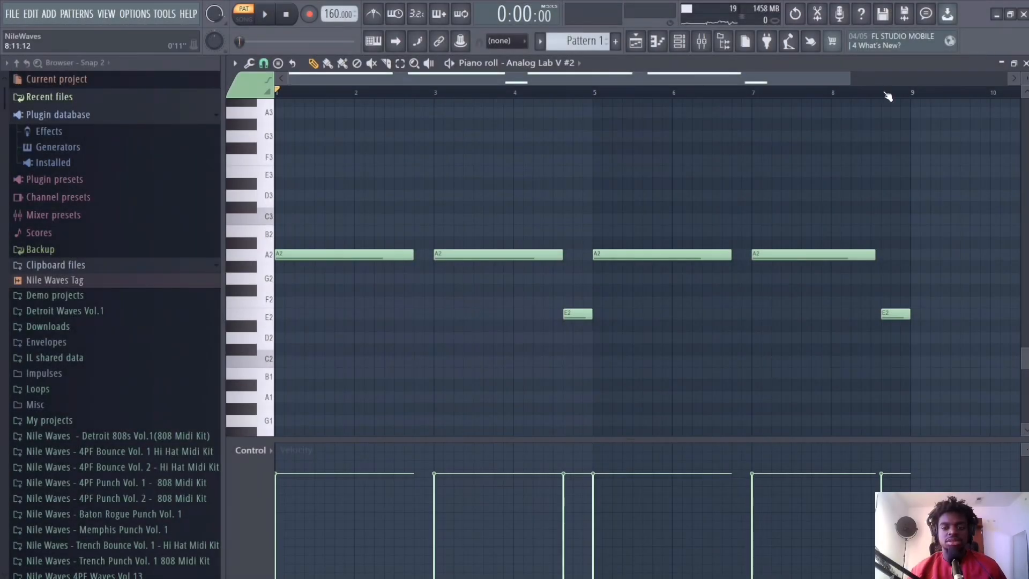
# - Zoom out over the whole bass pattern and stop playback
pyautogui.click(657, 40)
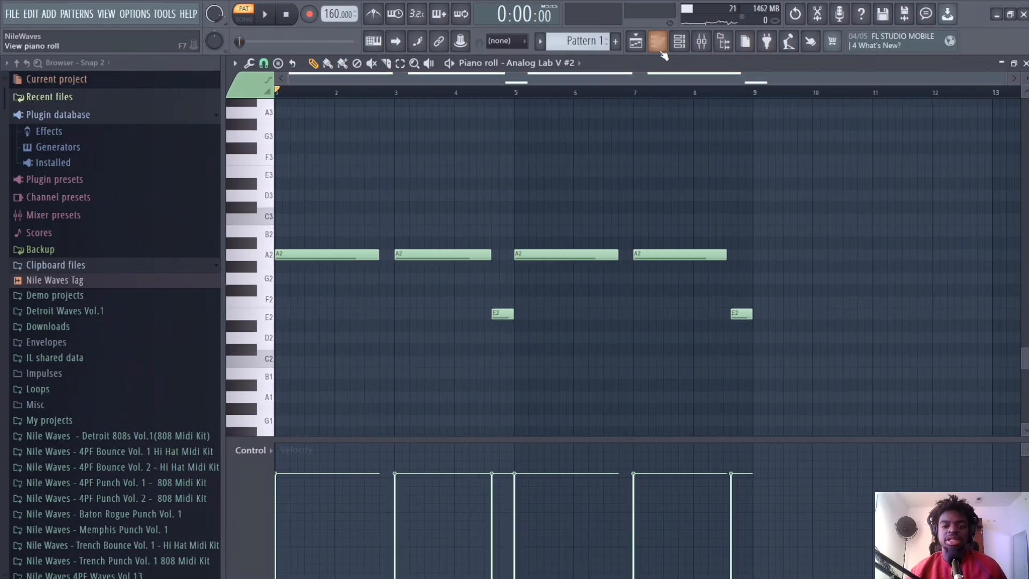
pyautogui.click(657, 42)
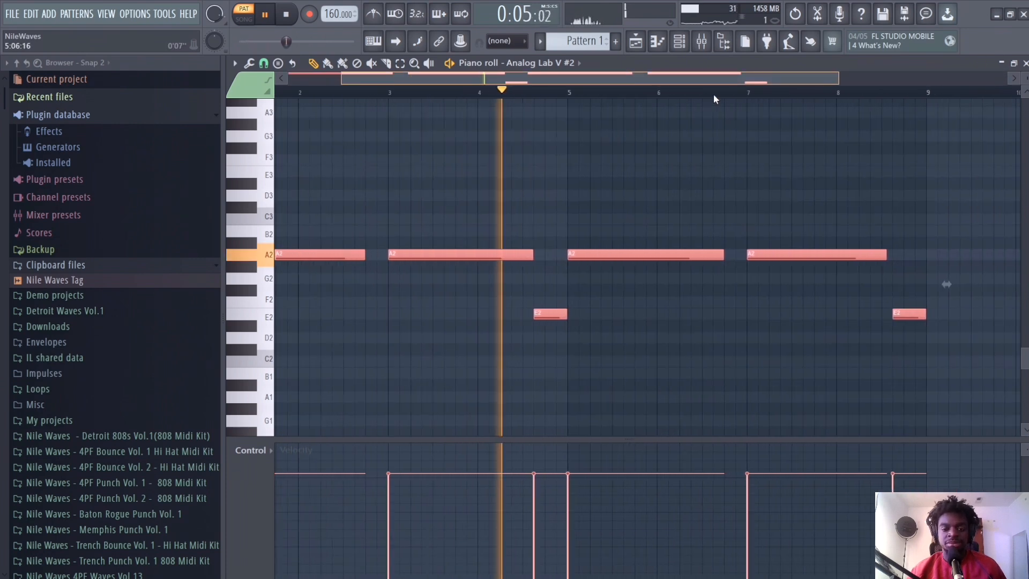
pyautogui.click(635, 40)
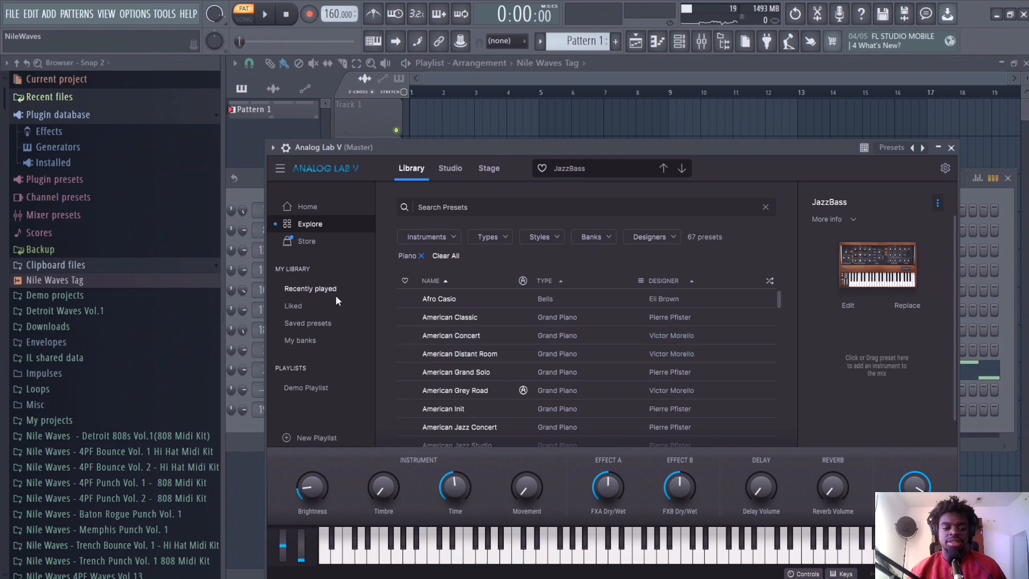
# - Show My banks in Analog Lab V and browse the LOOPHOLE II (AL5) preset list
pyautogui.click(300, 340)
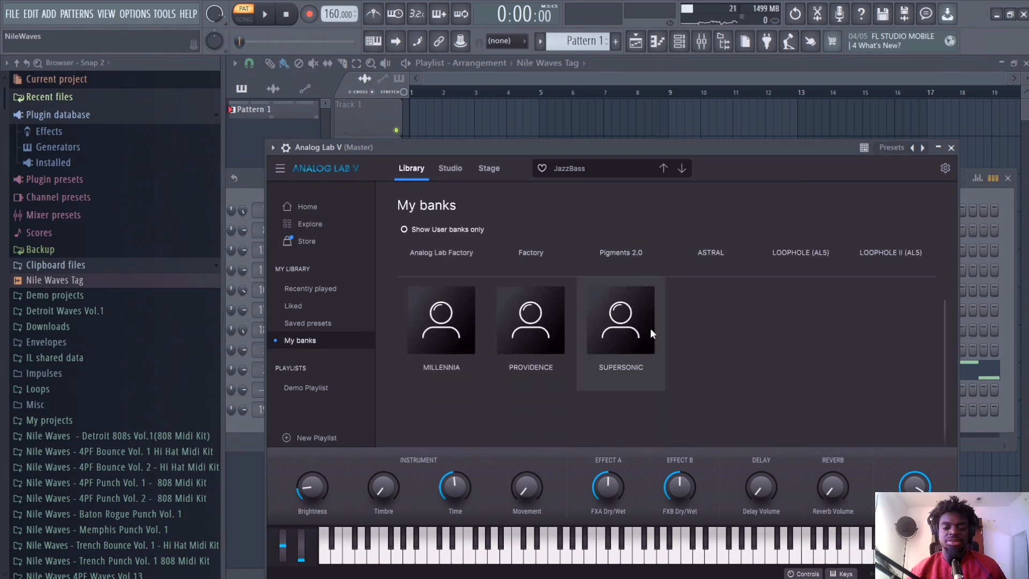
pyautogui.click(890, 252)
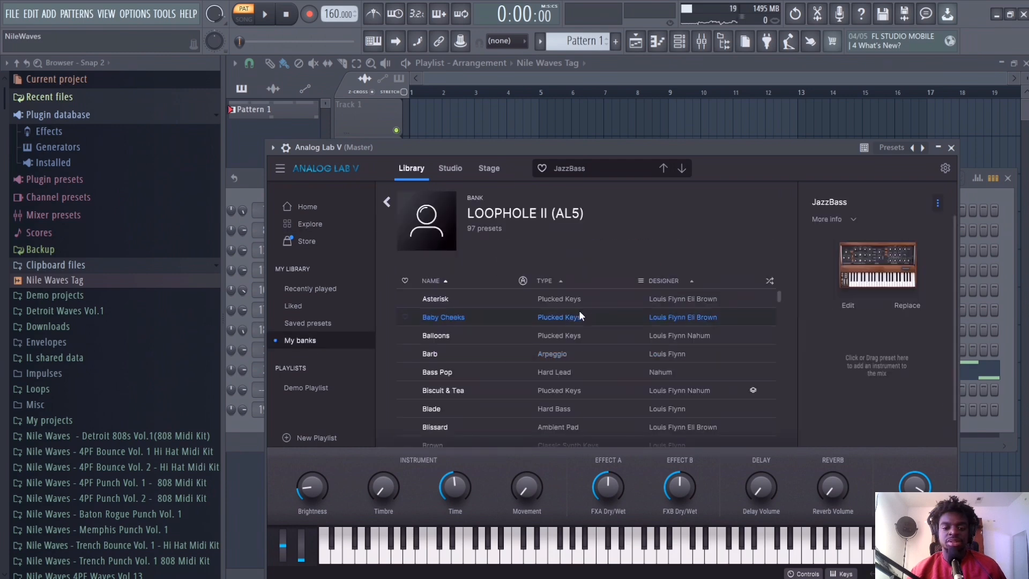
pyautogui.scroll(-3)
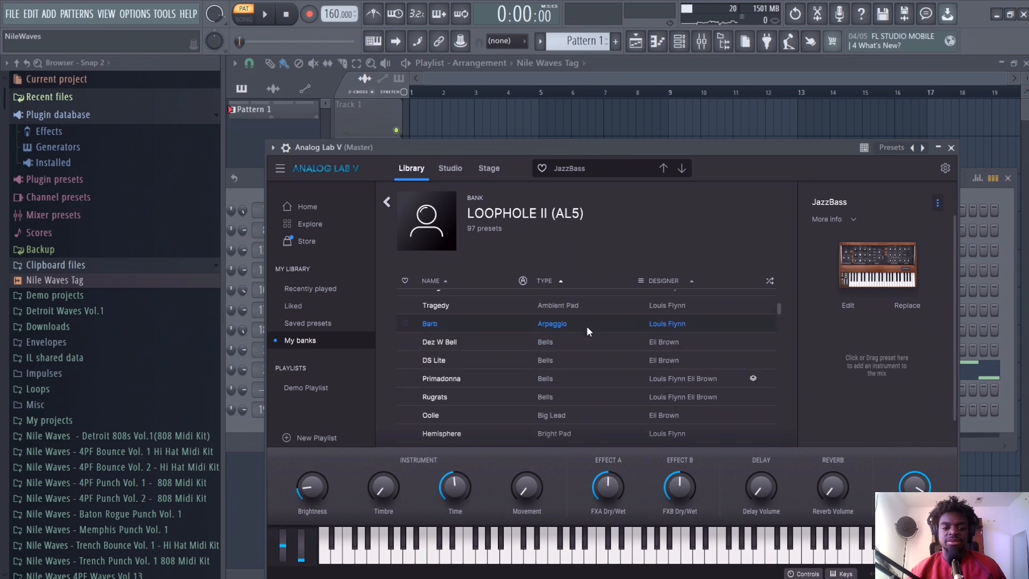
pyautogui.scroll(3)
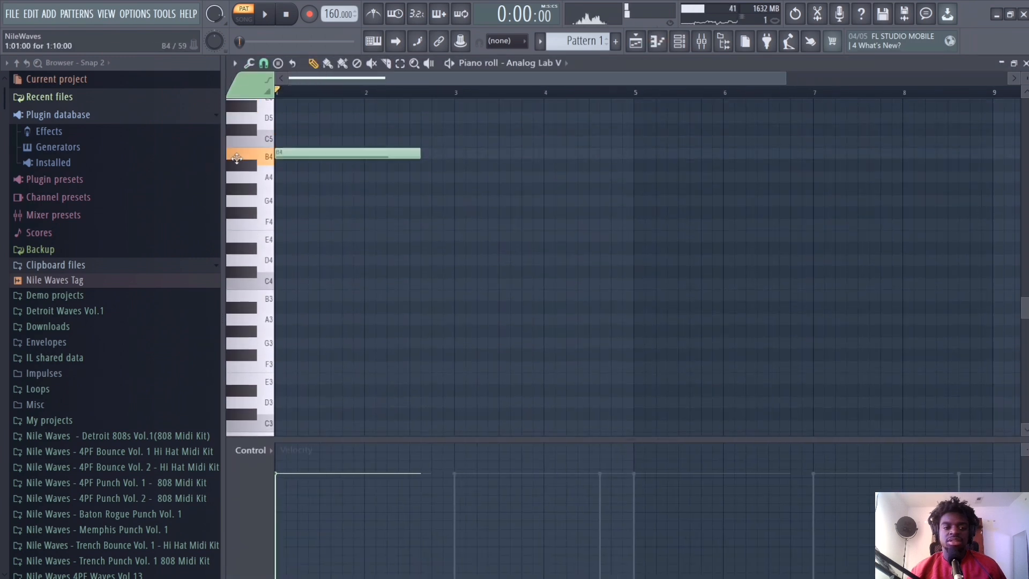
# - Draw the A4, B4, E4 and C5 melody notes across the first bars with the Pencil
pyautogui.moveTo(347, 153); pyautogui.dragTo(347, 175)
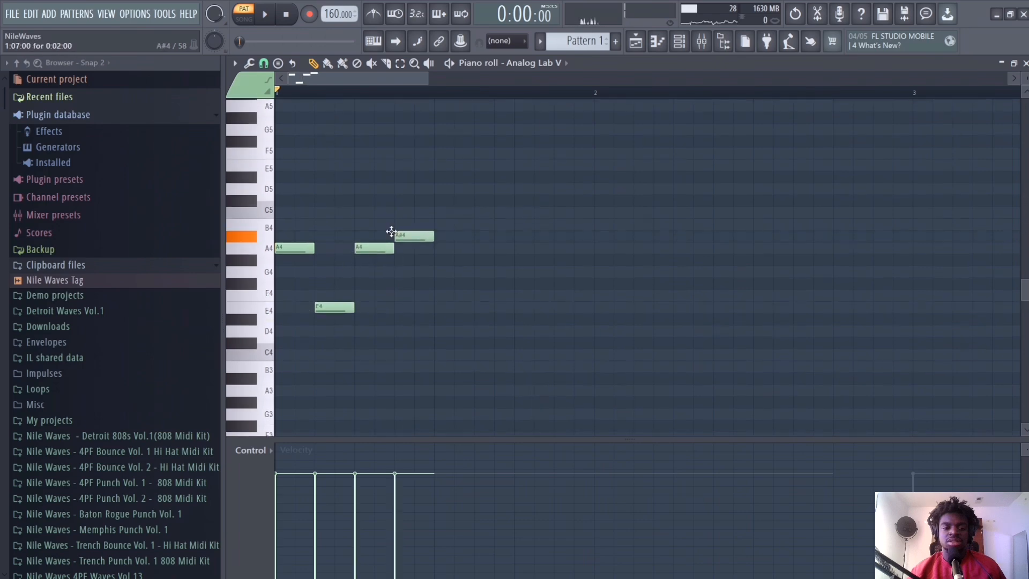
pyautogui.click(265, 12)
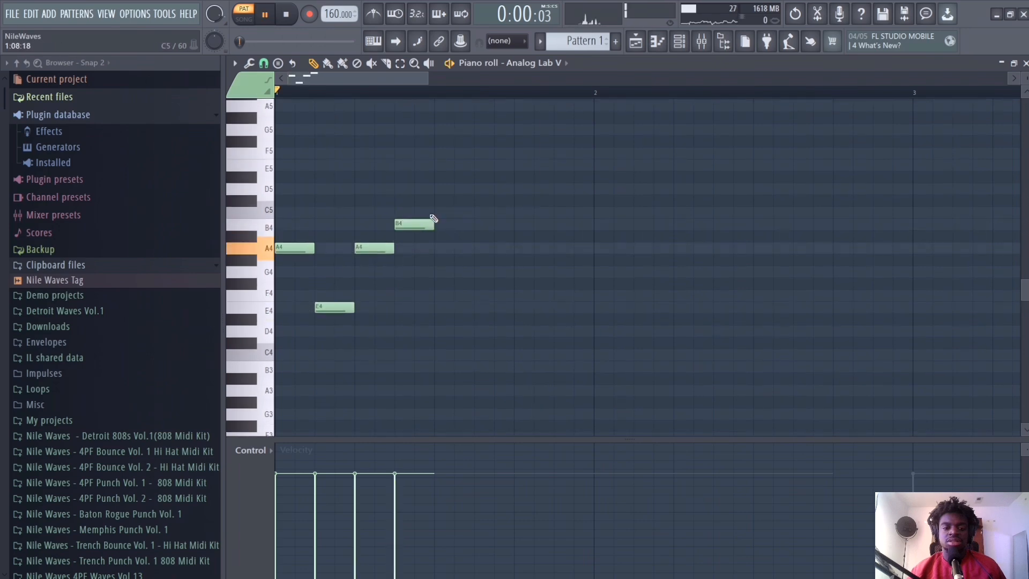
pyautogui.click(285, 13)
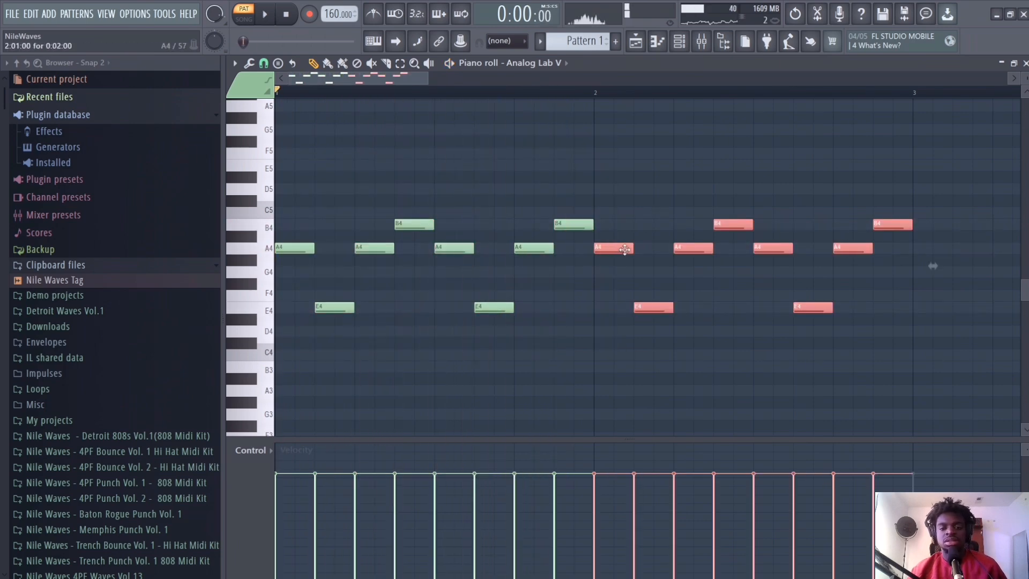
pyautogui.click(265, 13)
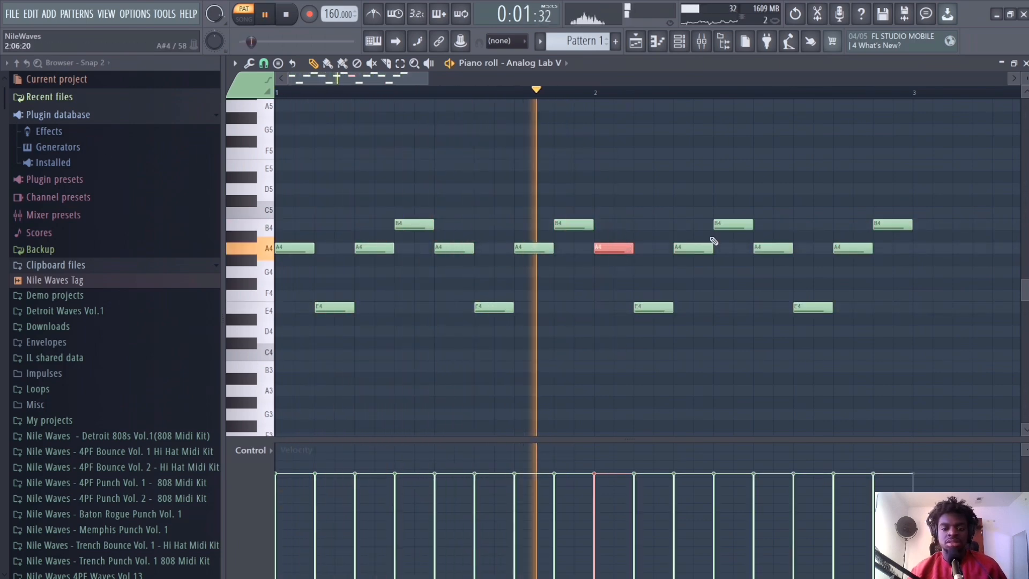
pyautogui.click(265, 14)
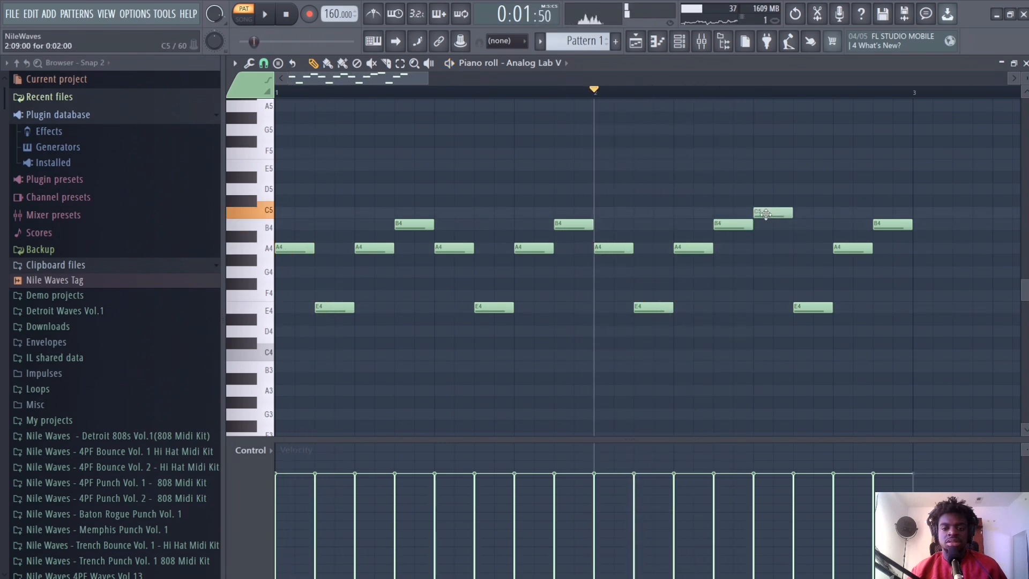
pyautogui.click(265, 13)
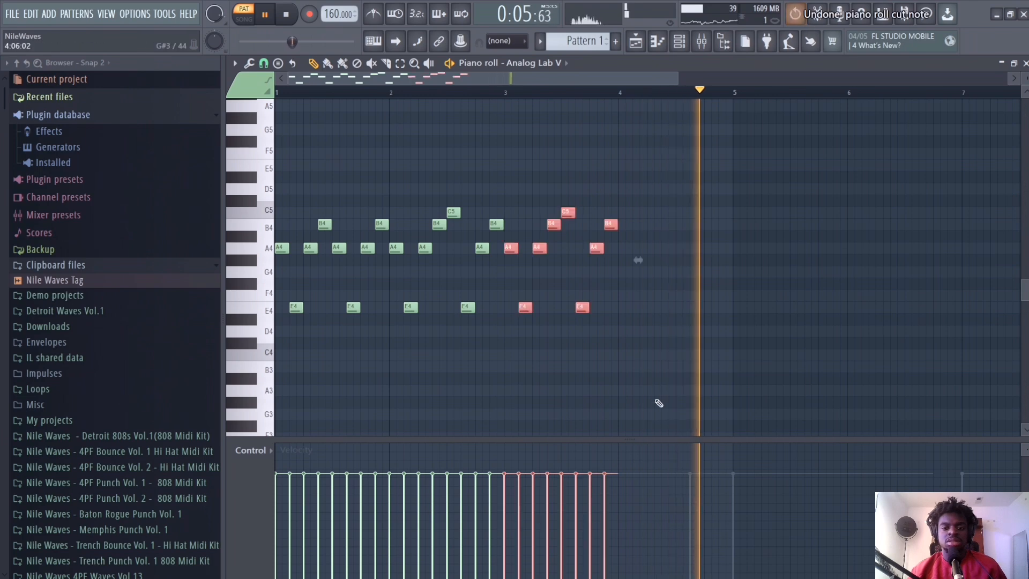
# - Duplicate the melody notes further along to fill several bars
pyautogui.press('ctrl+z')
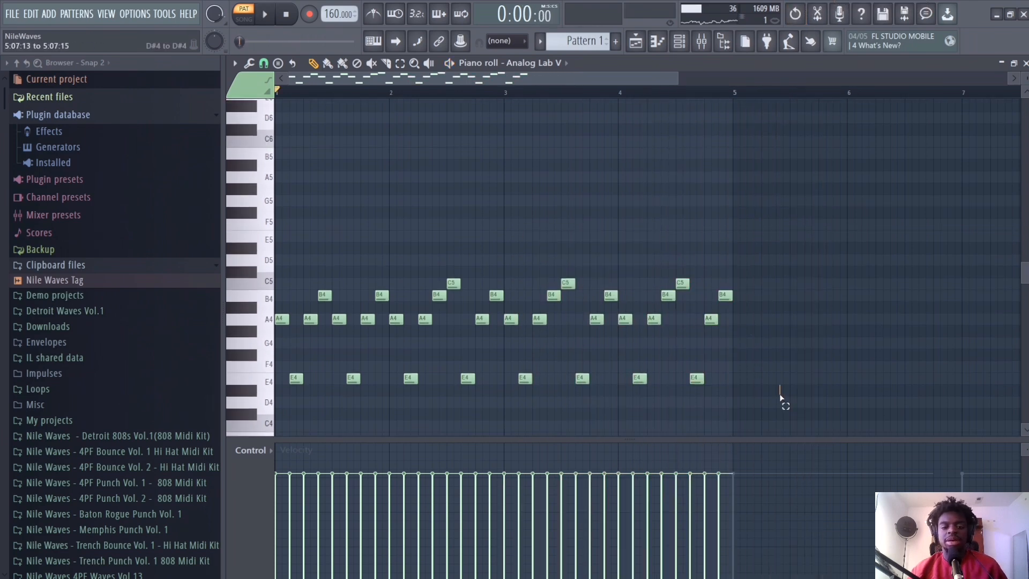
pyautogui.click(265, 13)
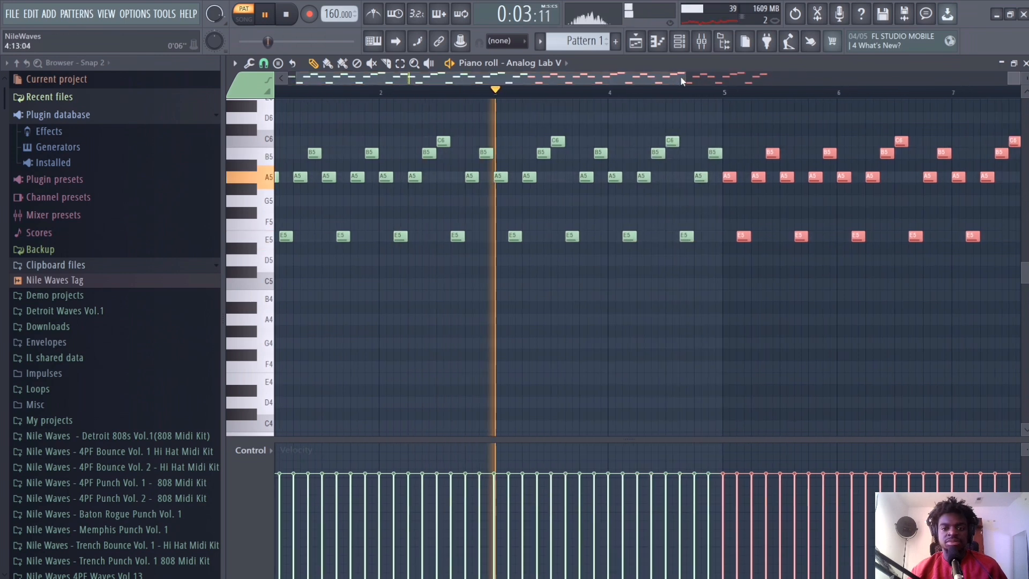
pyautogui.click(701, 40)
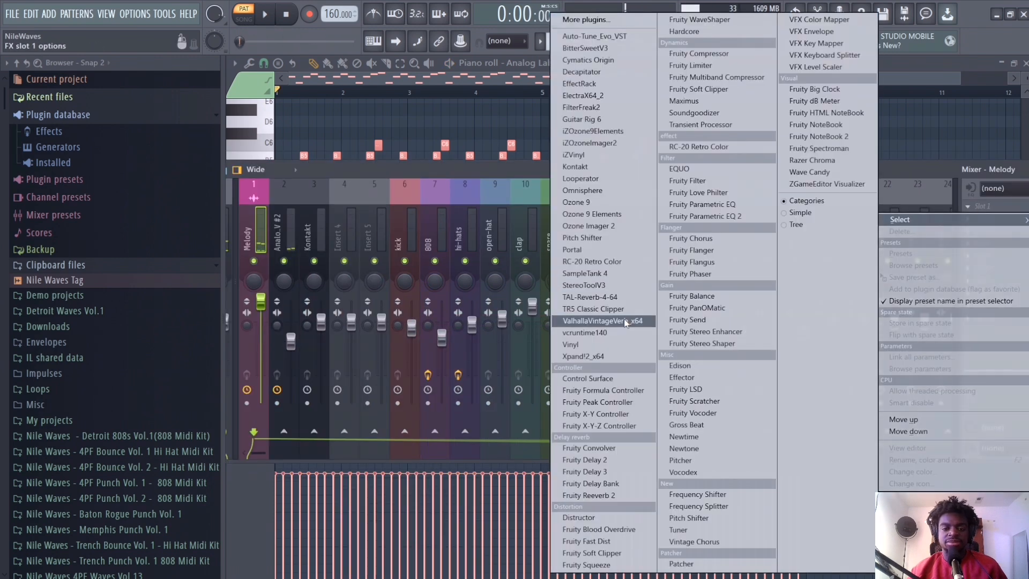
# - Load ValhallaVintageVerb on the Melody mixer track and place the melody pattern in the playlist
pyautogui.click(598, 320)
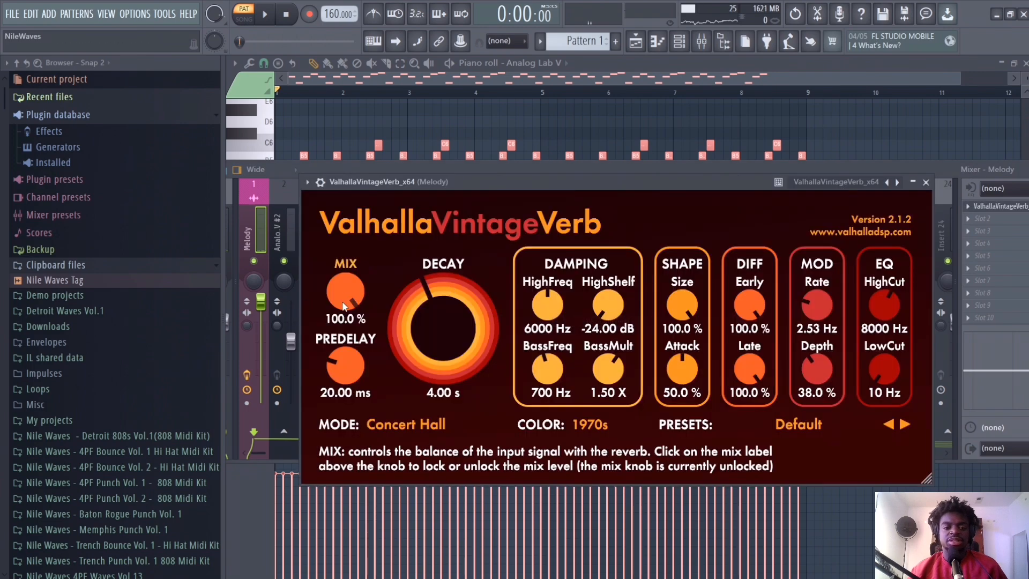
pyautogui.click(925, 183)
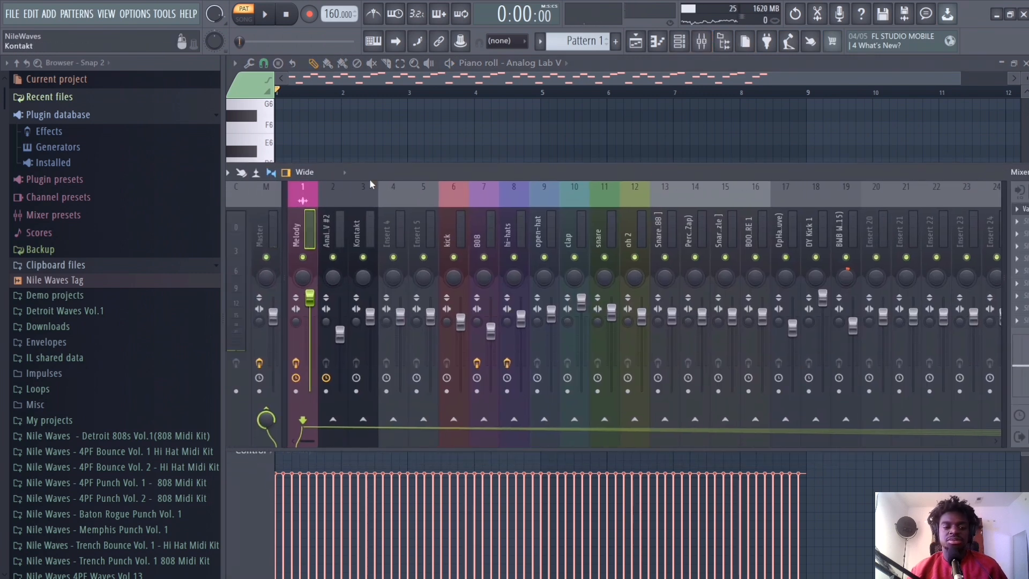
pyautogui.click(263, 13)
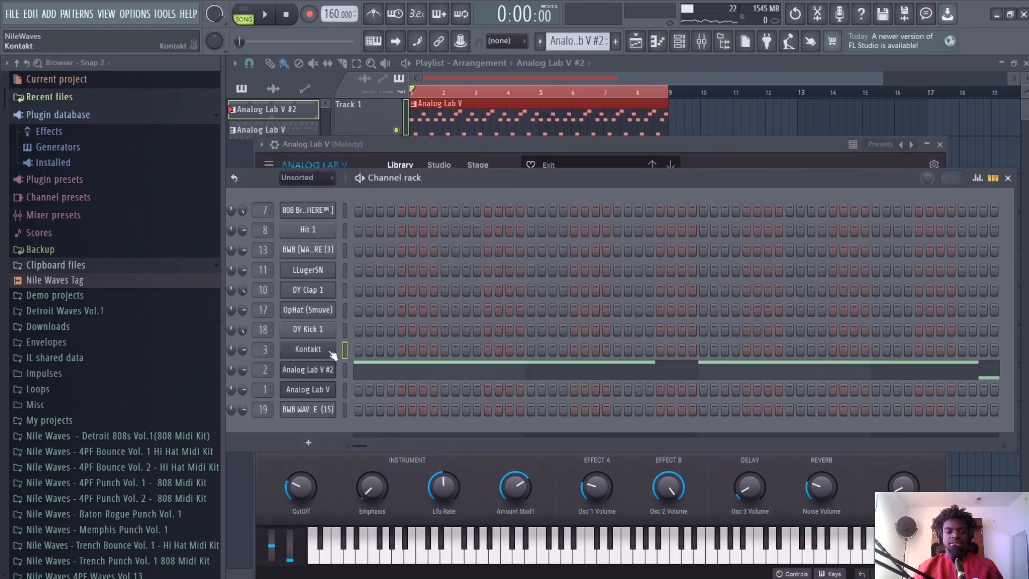
# - Open the Kontakt instrument from the Channel rack and show its piano roll
pyautogui.click(308, 348)
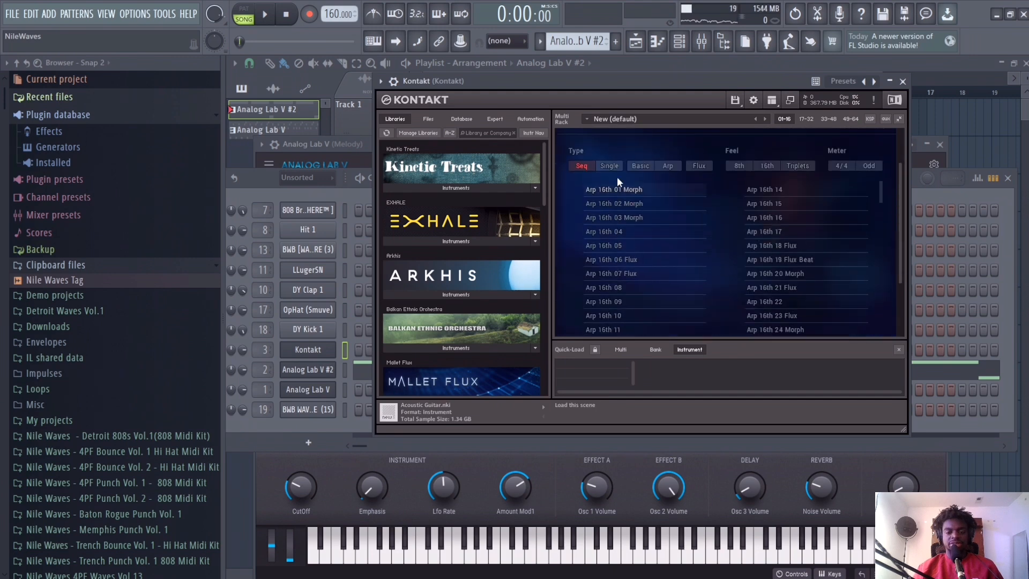
pyautogui.click(609, 166)
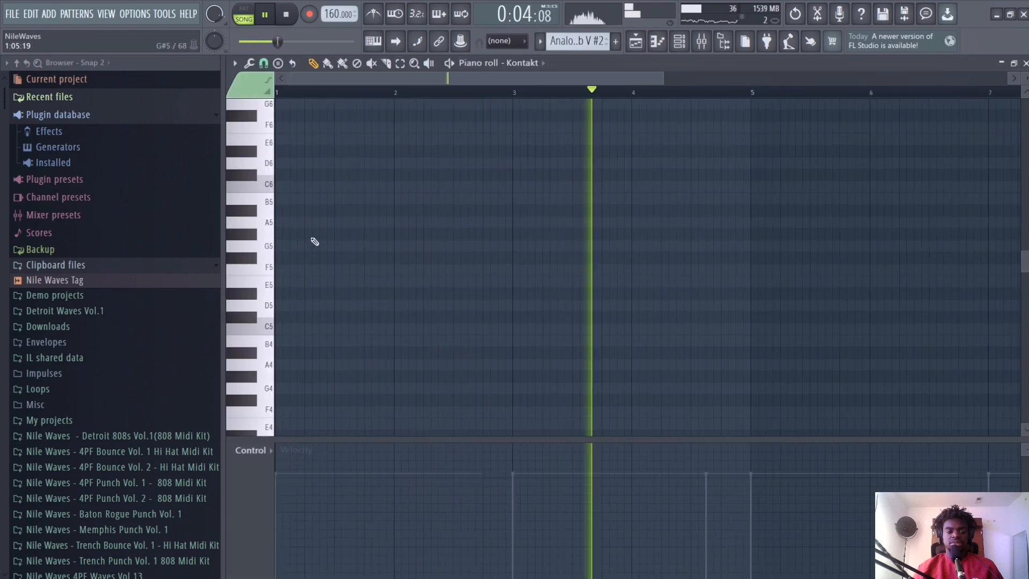
# - Draw an eight-bar Kontakt melody of E6, F6, A5 and a long A6 note with the pencil
pyautogui.click(278, 282)
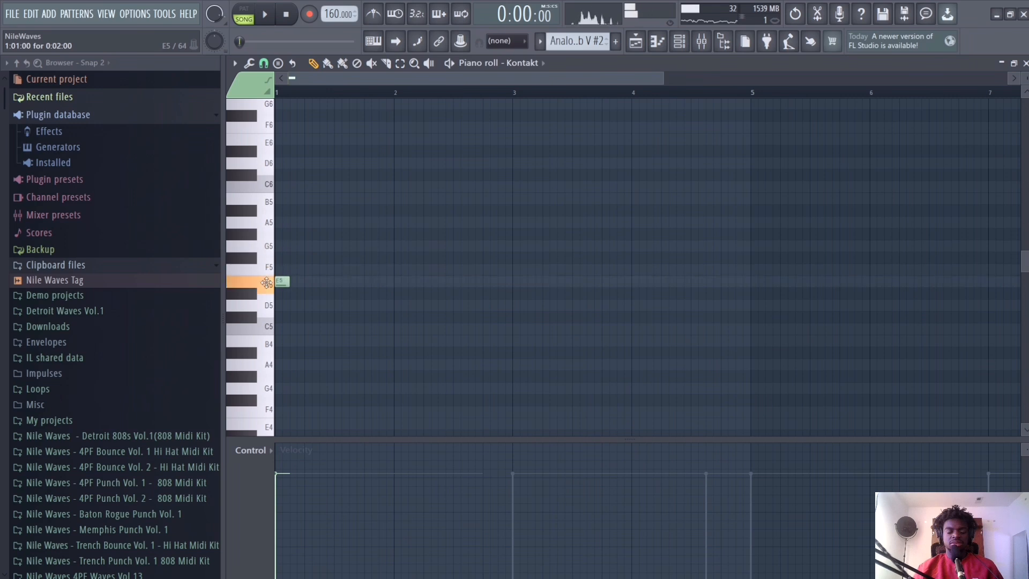
pyautogui.click(264, 14)
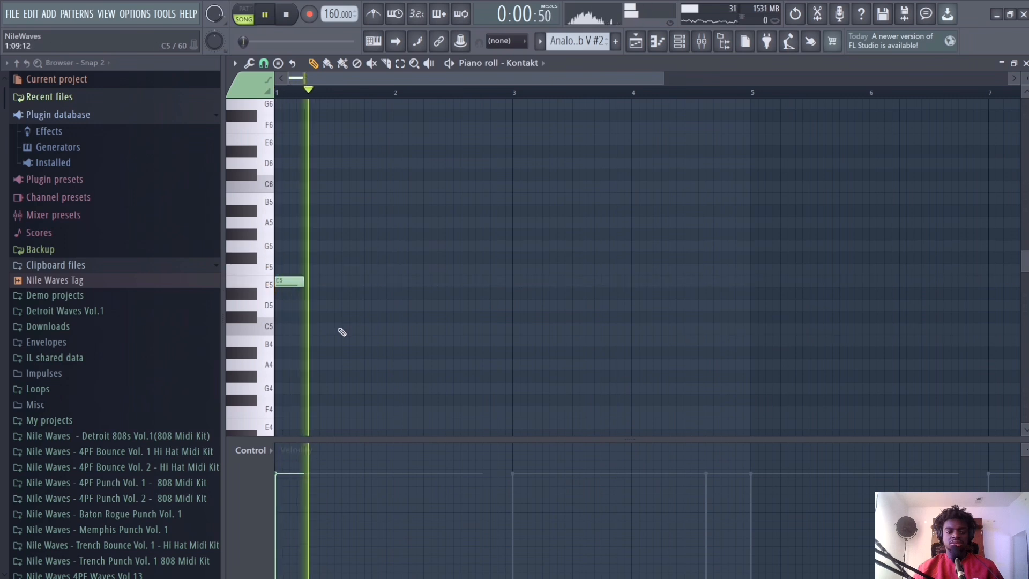
pyautogui.click(347, 364)
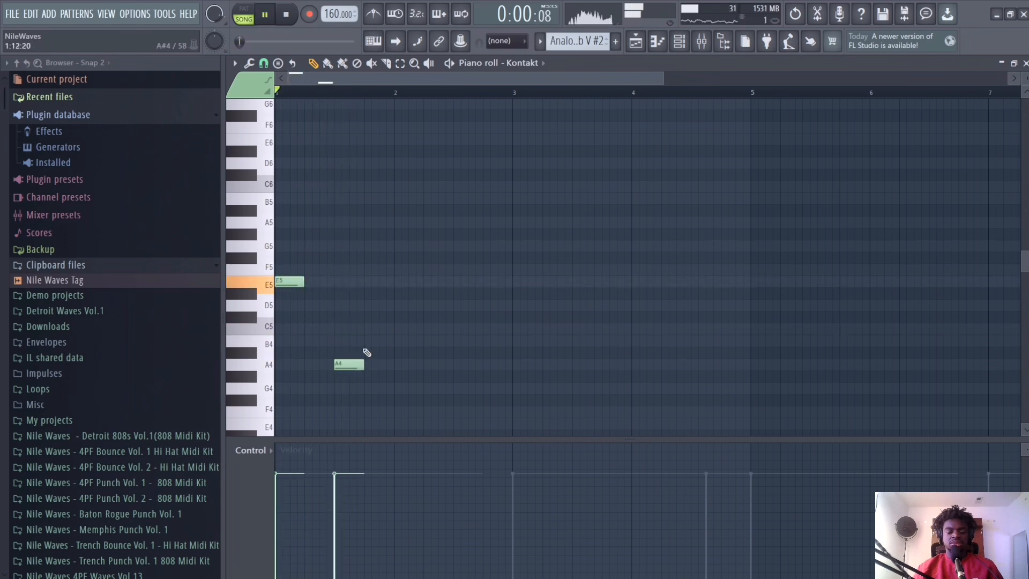
pyautogui.click(408, 280)
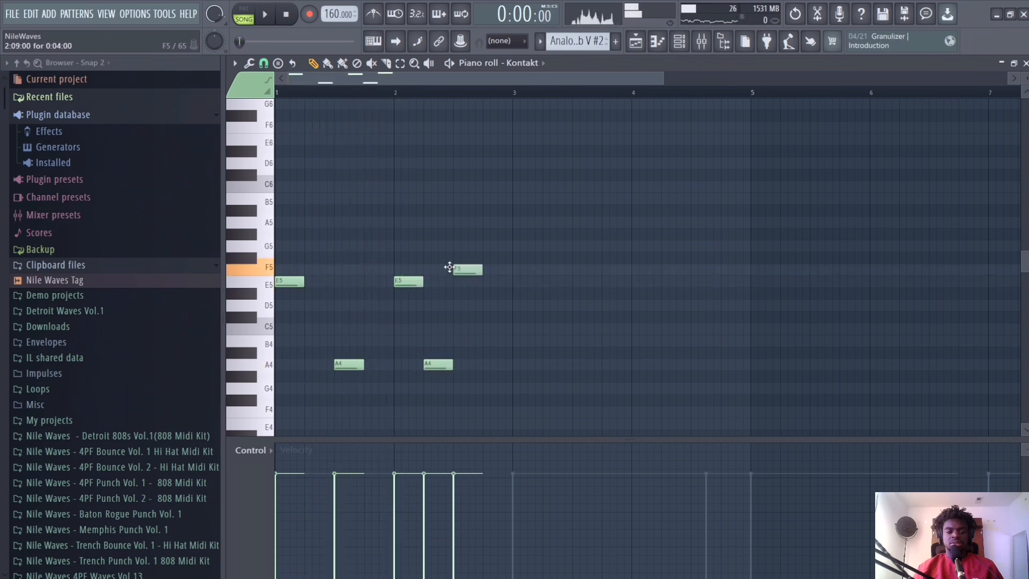
pyautogui.click(264, 12)
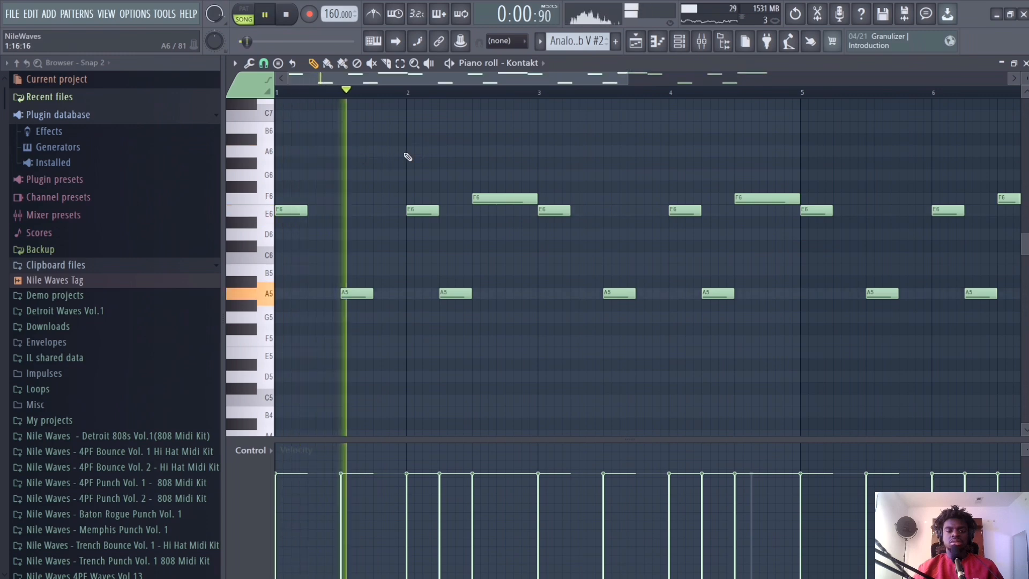
pyautogui.click(487, 150)
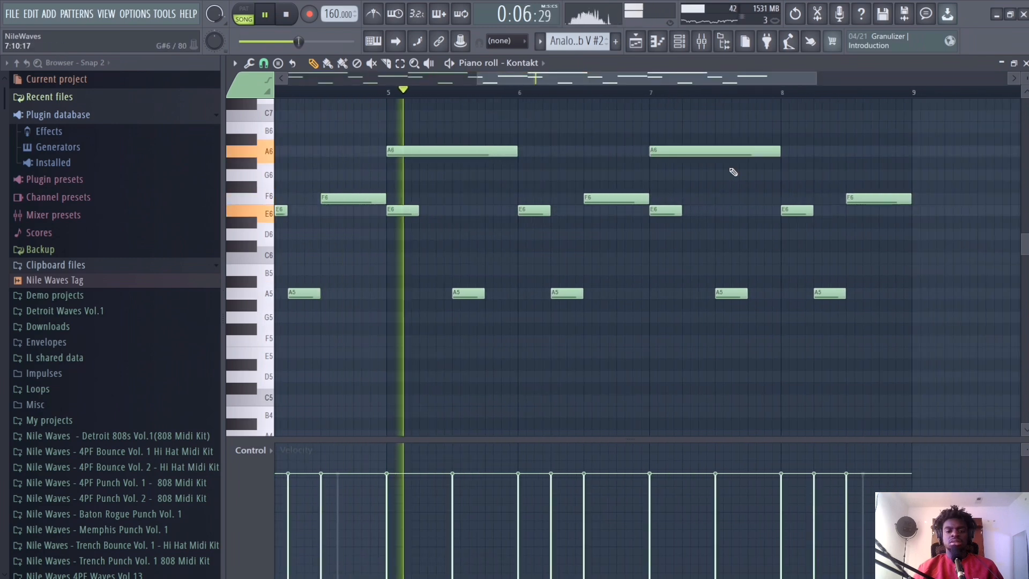
pyautogui.click(680, 40)
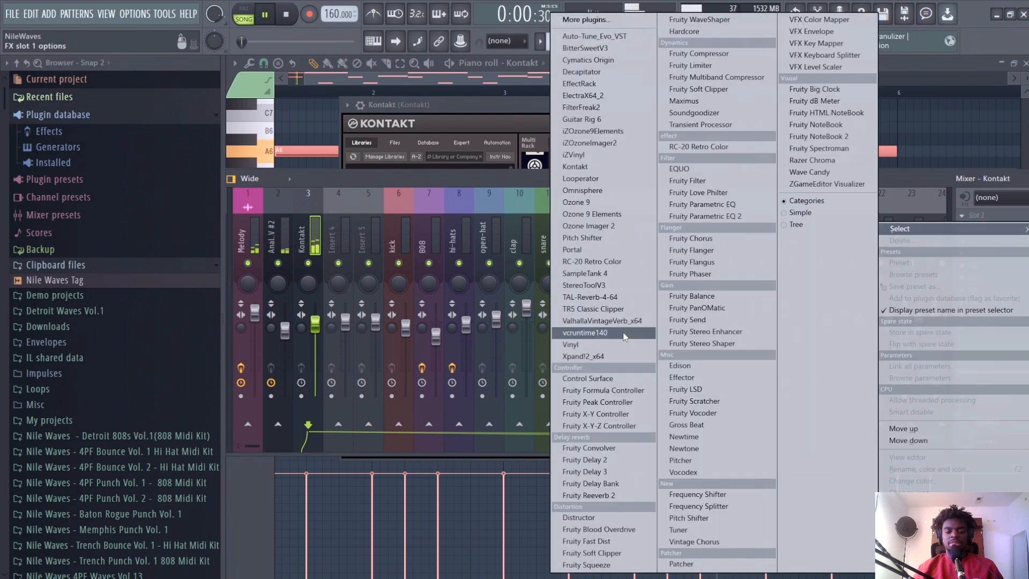
# - Insert ValhallaVintageVerb_x64 into an empty FX slot on the Melody track
pyautogui.click(603, 321)
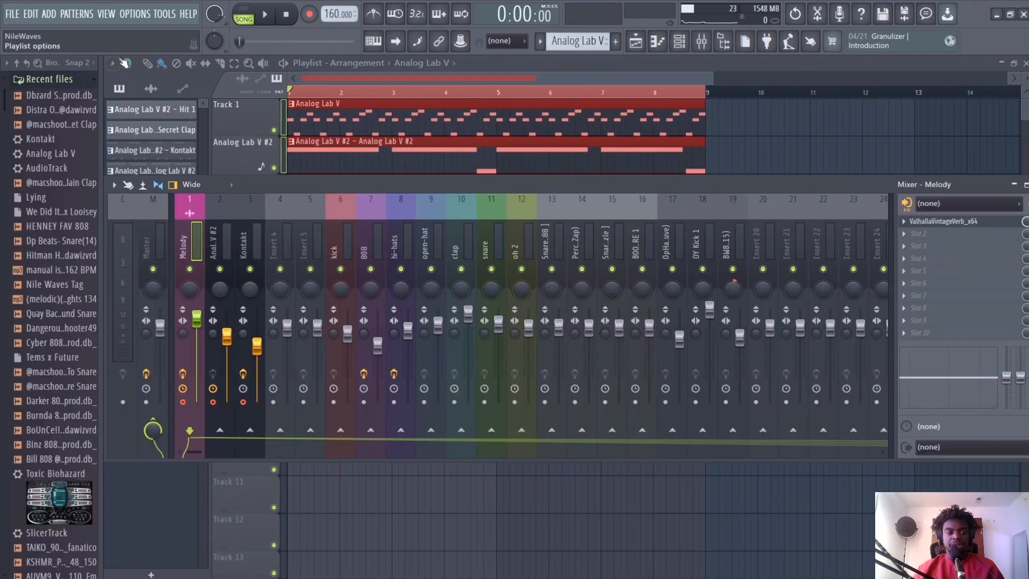
# - Render the armed Melody, Analog Lab V #2 and Kontakt mixer tracks to wave files
pyautogui.rightClick(180, 236)
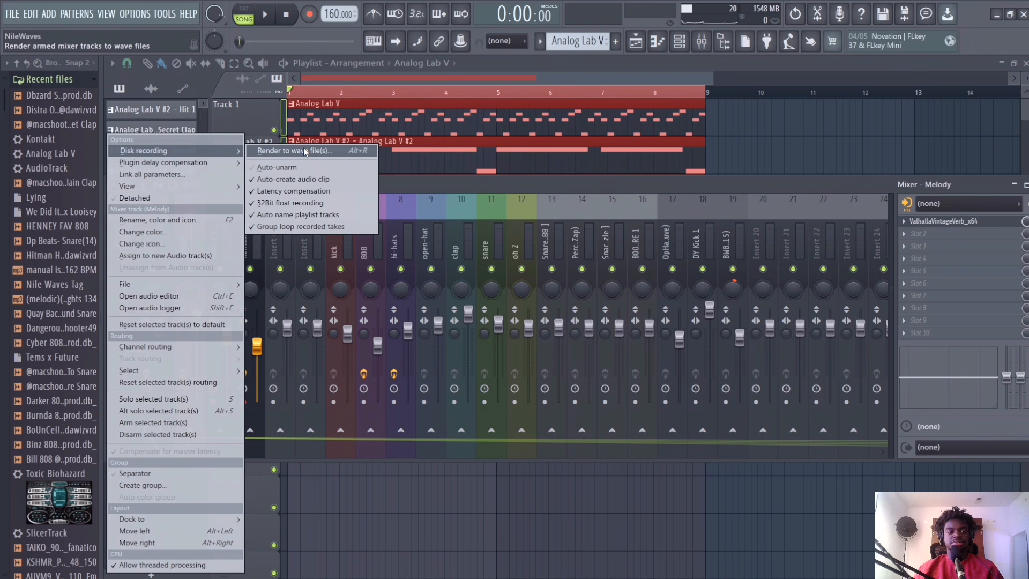
pyautogui.click(291, 150)
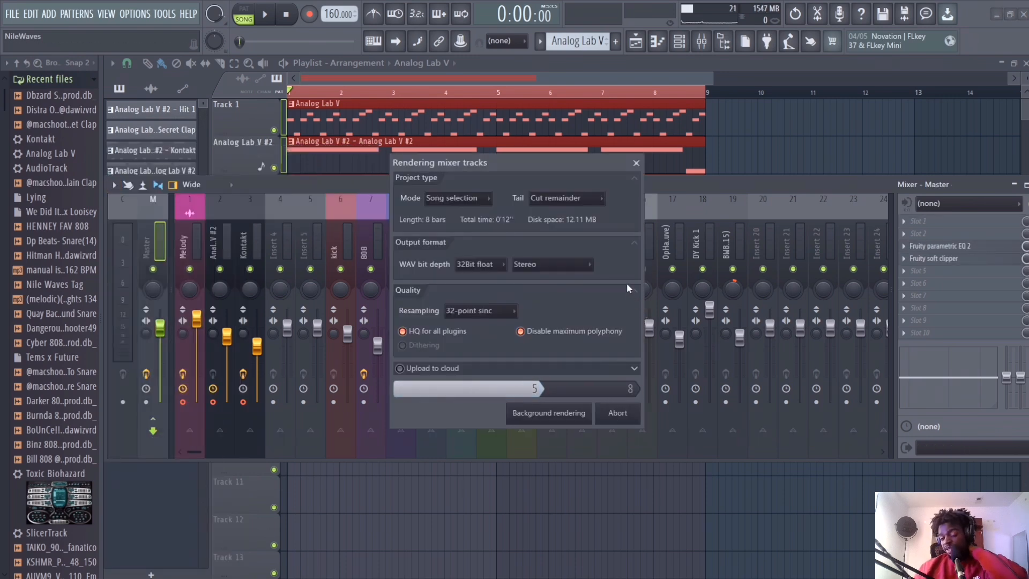
pyautogui.click(548, 413)
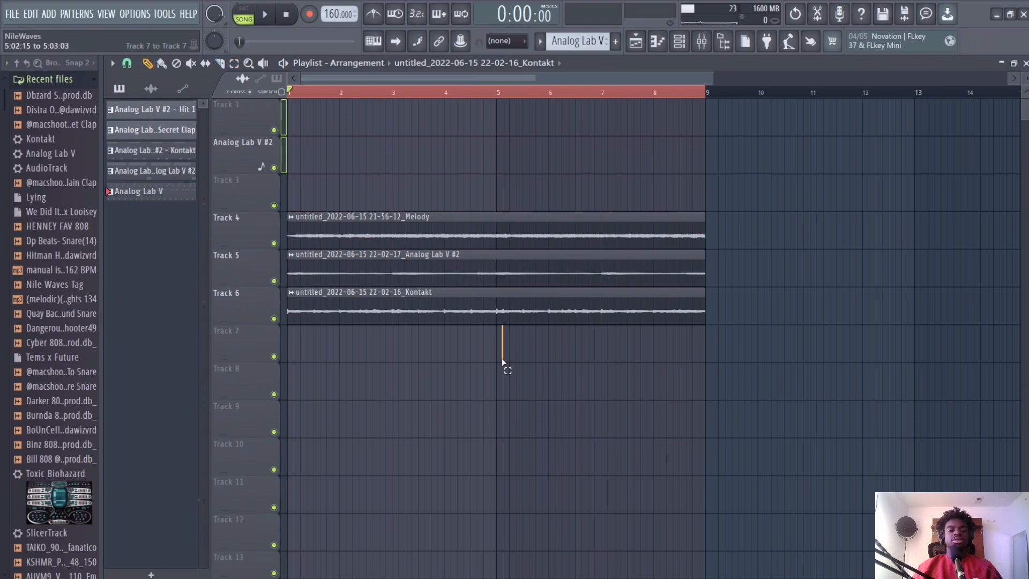
# - Move the rendered clips onto Tracks 1–3 and copy them to start at bar 9
pyautogui.click(264, 14)
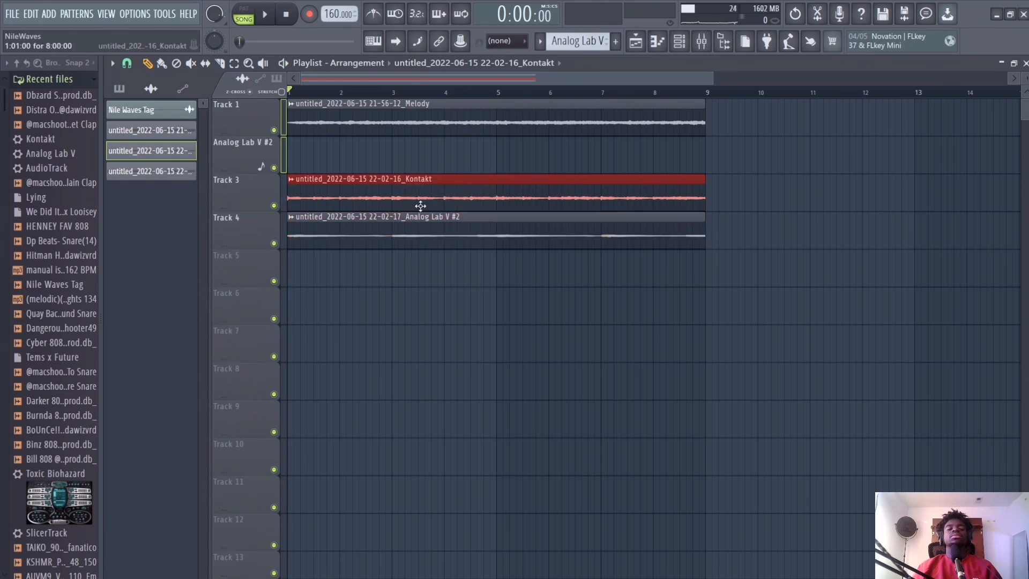
pyautogui.click(264, 13)
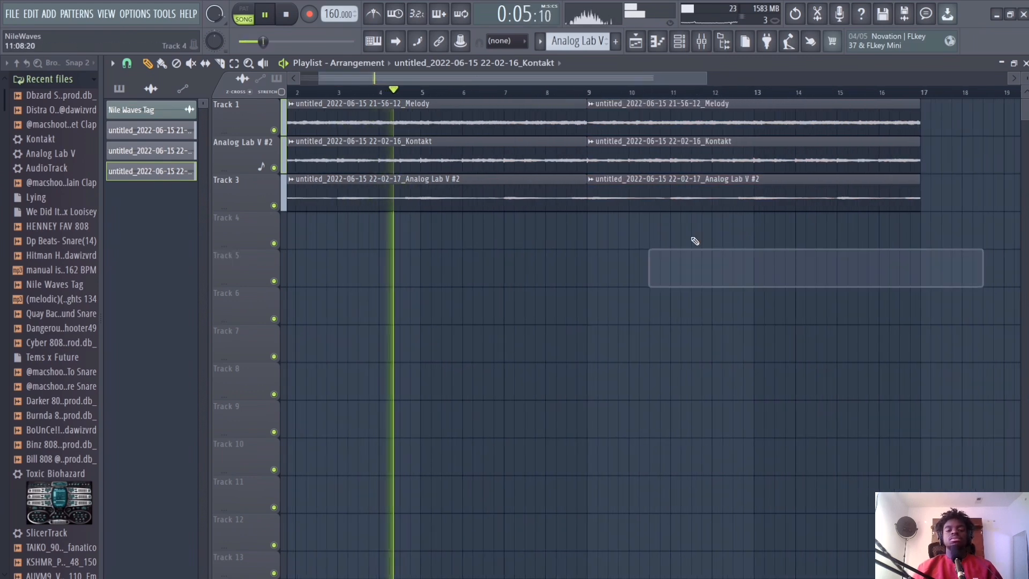
pyautogui.click(447, 90)
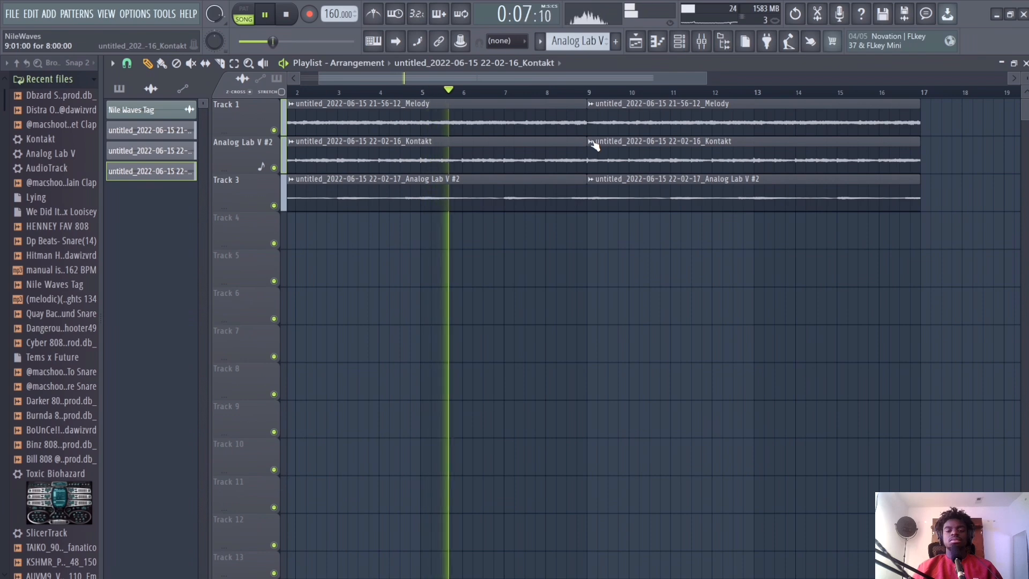
# - Make the second Kontakt clip unique so it is independent of the first
pyautogui.rightClick(594, 142)
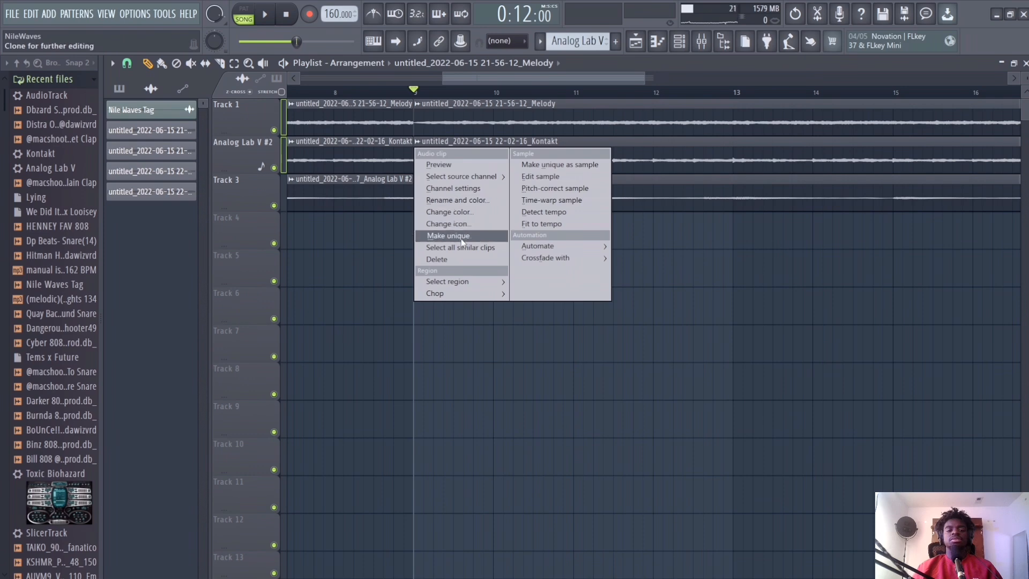
pyautogui.click(448, 236)
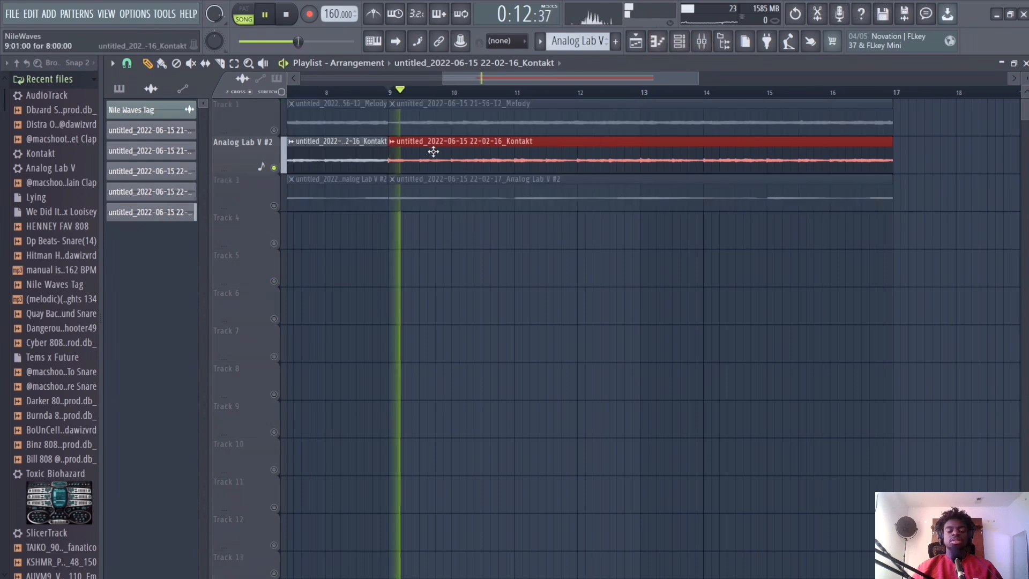
# - Set the second Kontakt clip to play reversed in its clip settings
pyautogui.doubleClick(460, 142)
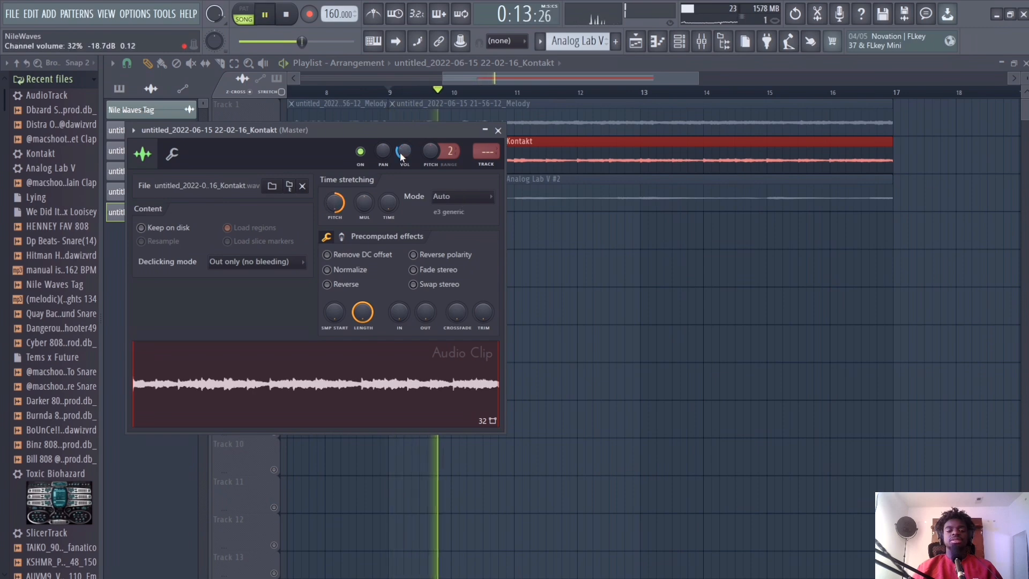
pyautogui.click(327, 283)
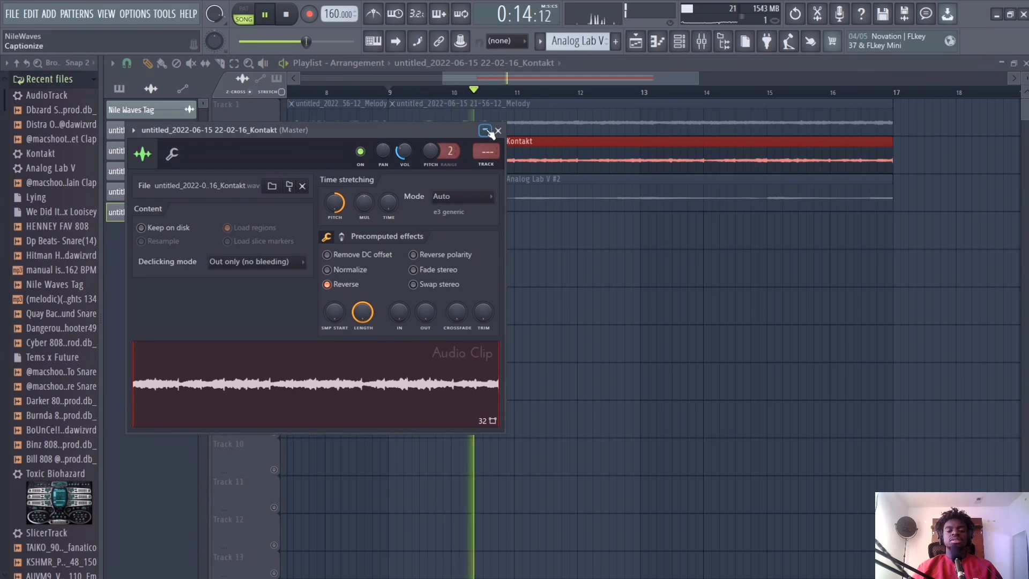
pyautogui.click(498, 129)
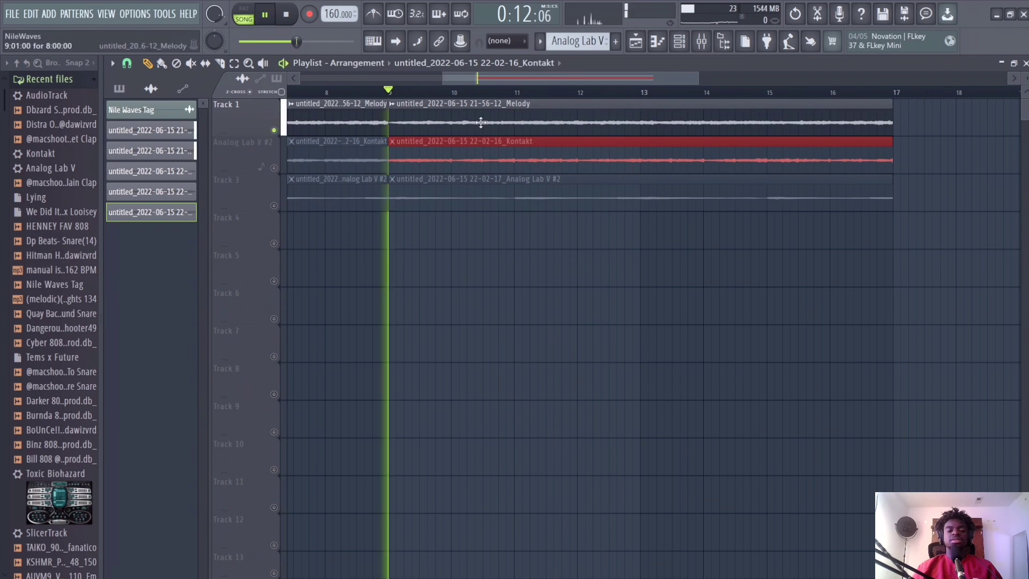
# - Cut the second Melody clip into two four-bar clips split at bar 13
pyautogui.doubleClick(460, 122)
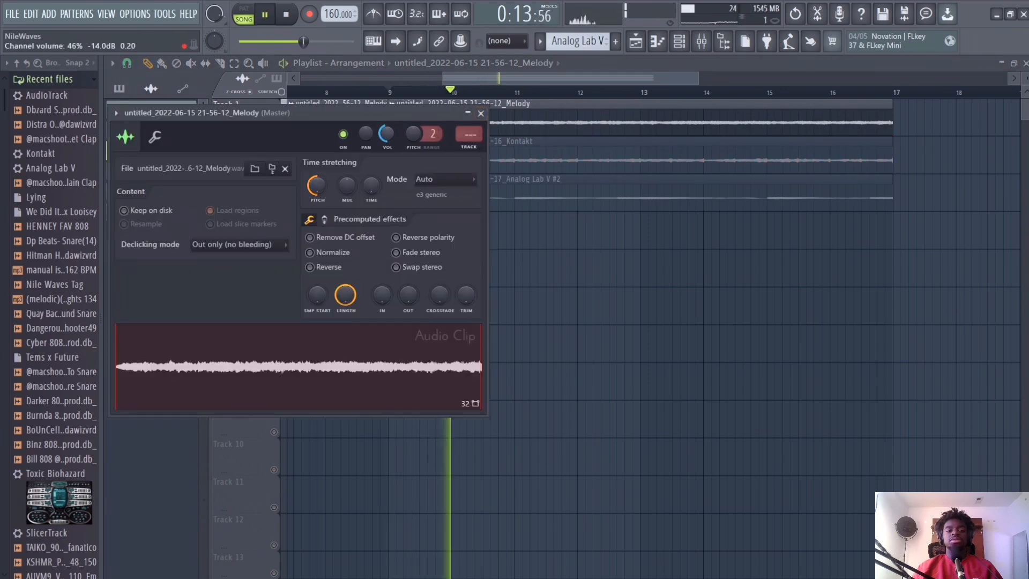
pyautogui.click(480, 112)
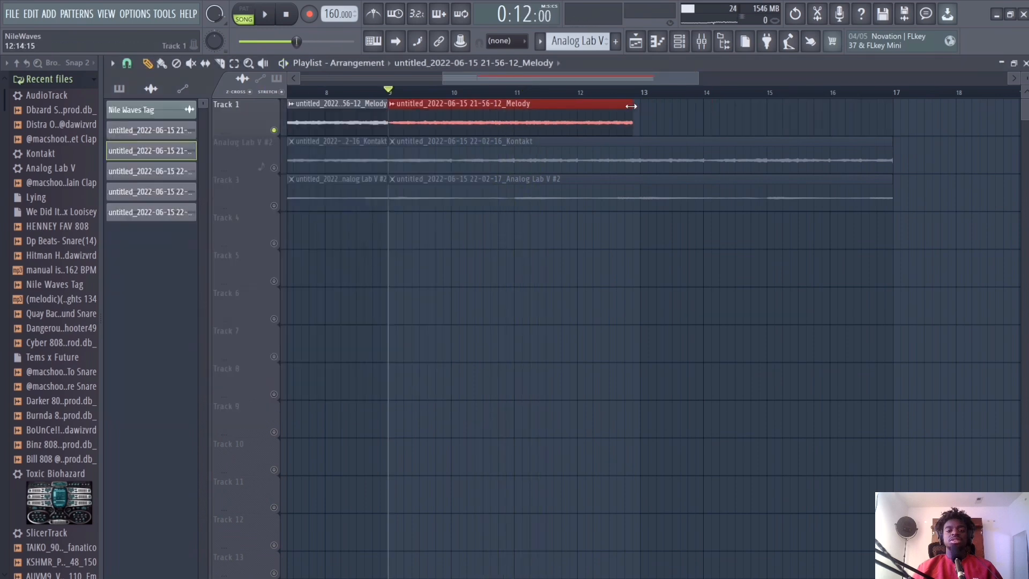
pyautogui.click(264, 14)
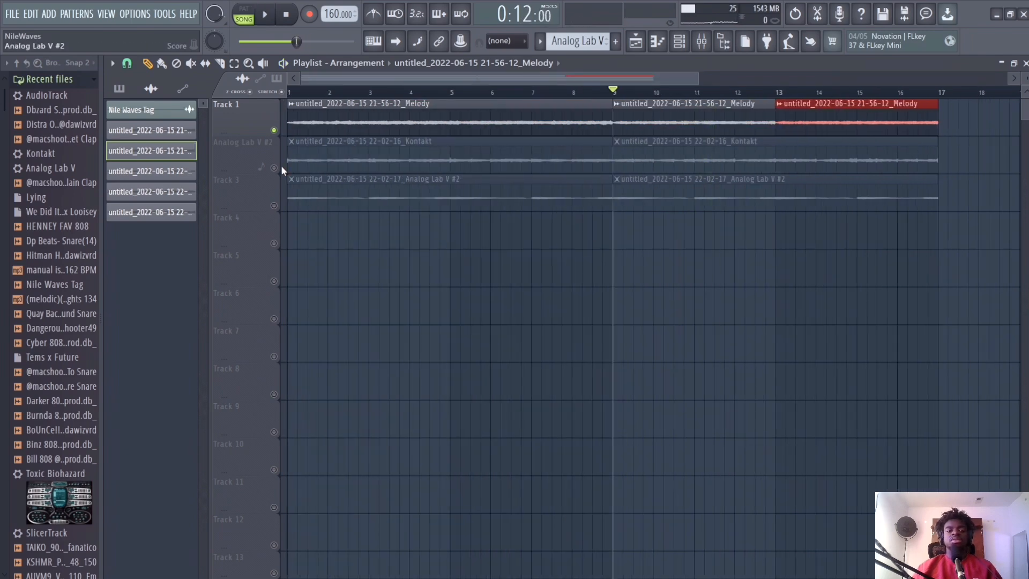
pyautogui.click(263, 13)
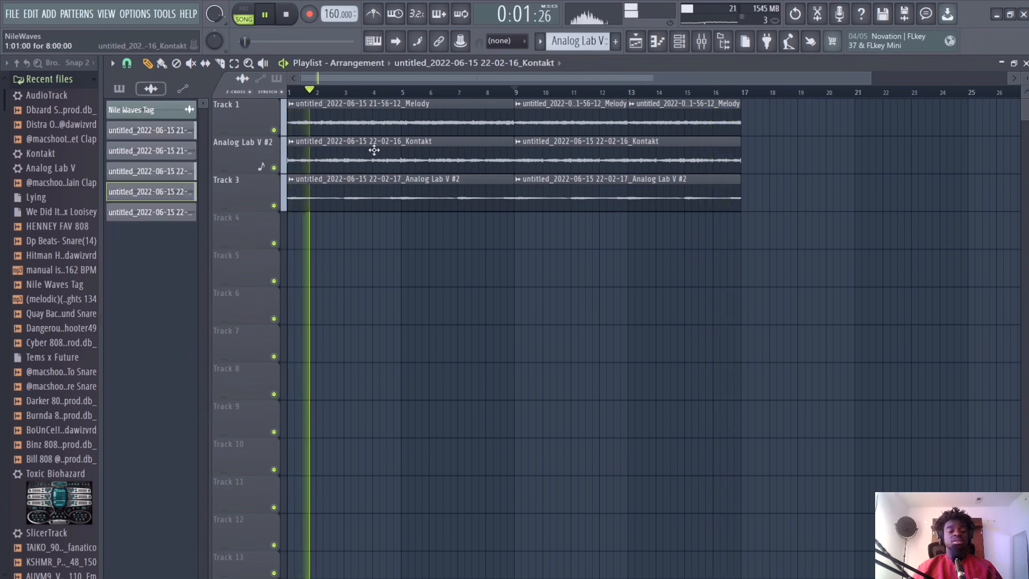
# - Extend the Melody and Analog Lab V #2 clips past bar 17 so the arrangement reaches bar 25
pyautogui.doubleClick(361, 142)
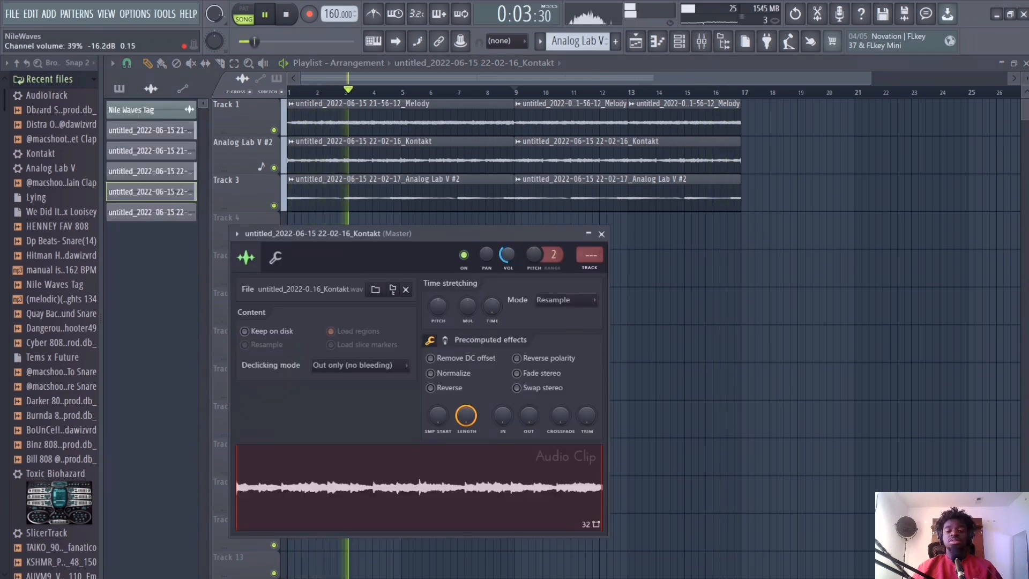
pyautogui.click(601, 233)
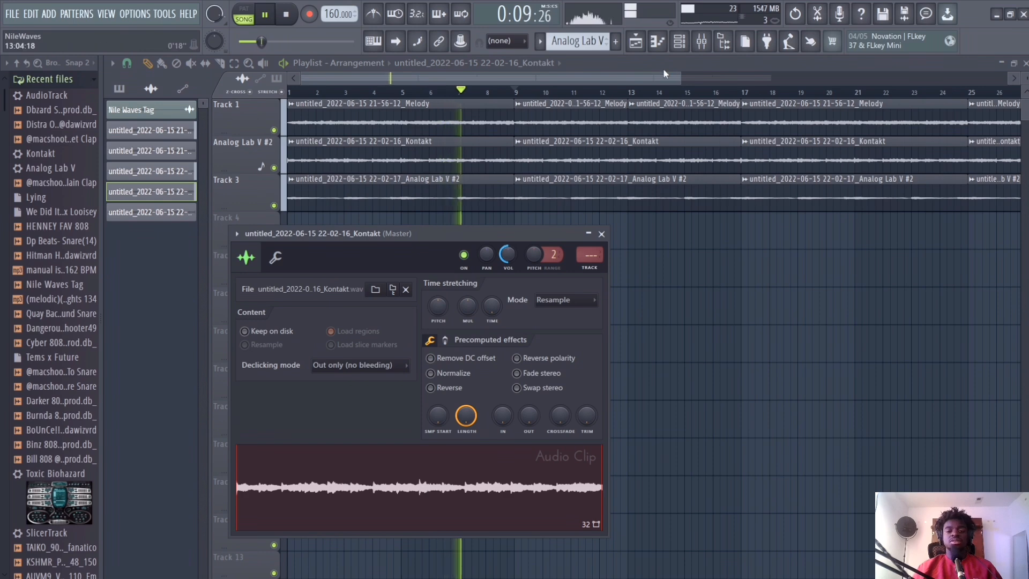
pyautogui.click(600, 232)
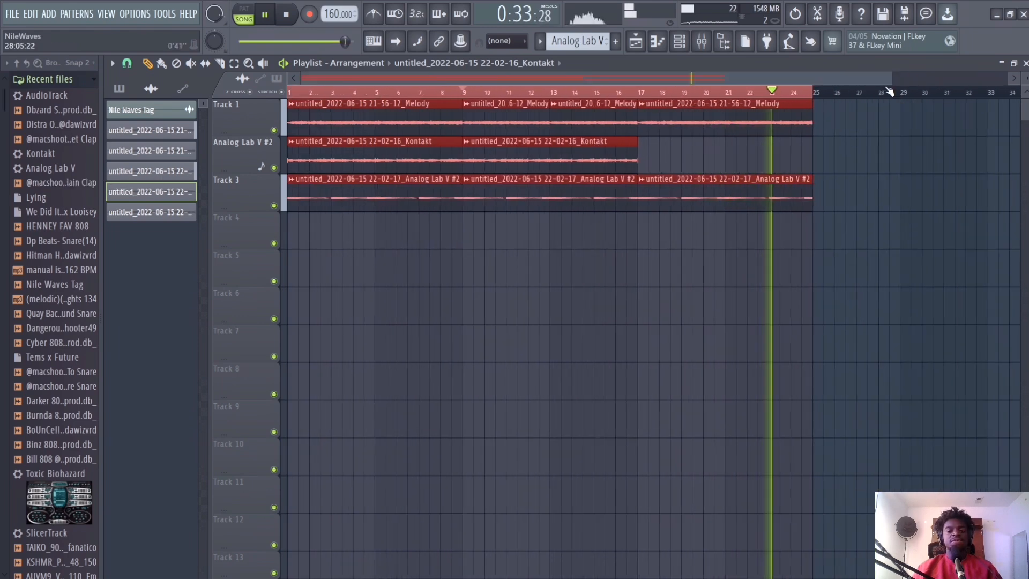
pyautogui.click(285, 14)
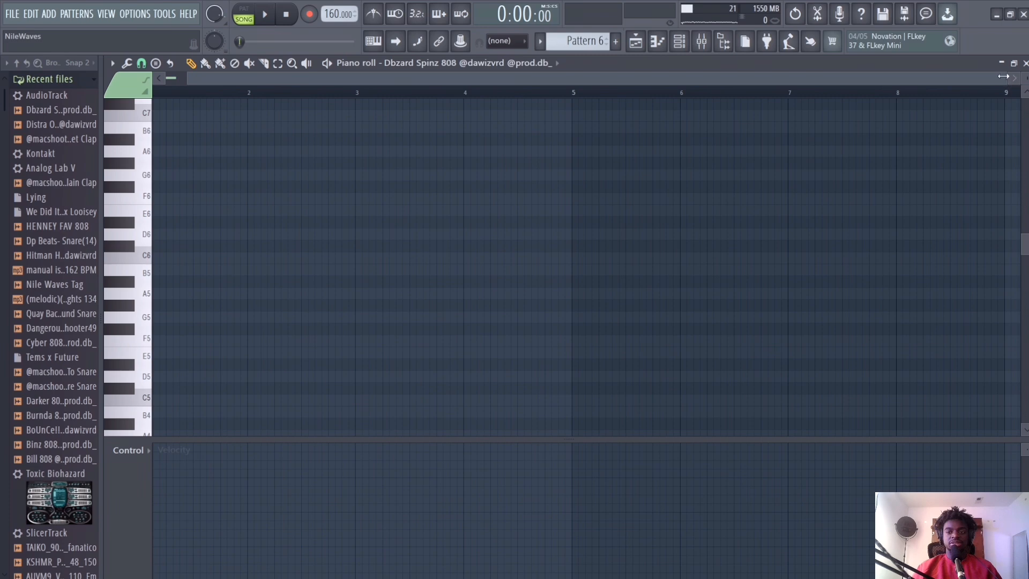
# - Fill the 808 pattern with repeating A5 notes ending in a short run of E5 notes
pyautogui.click(264, 13)
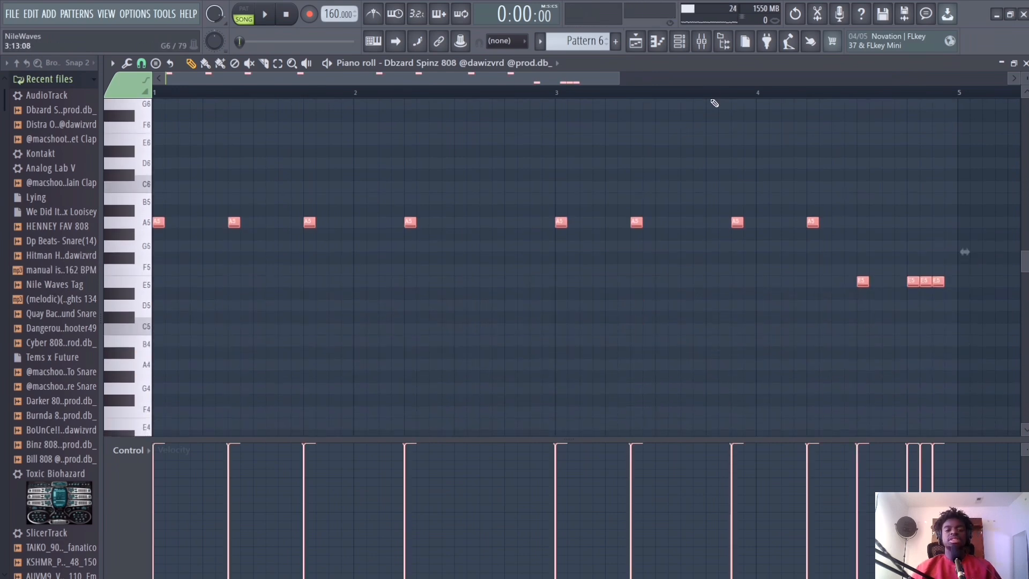
pyautogui.rightClick(251, 236)
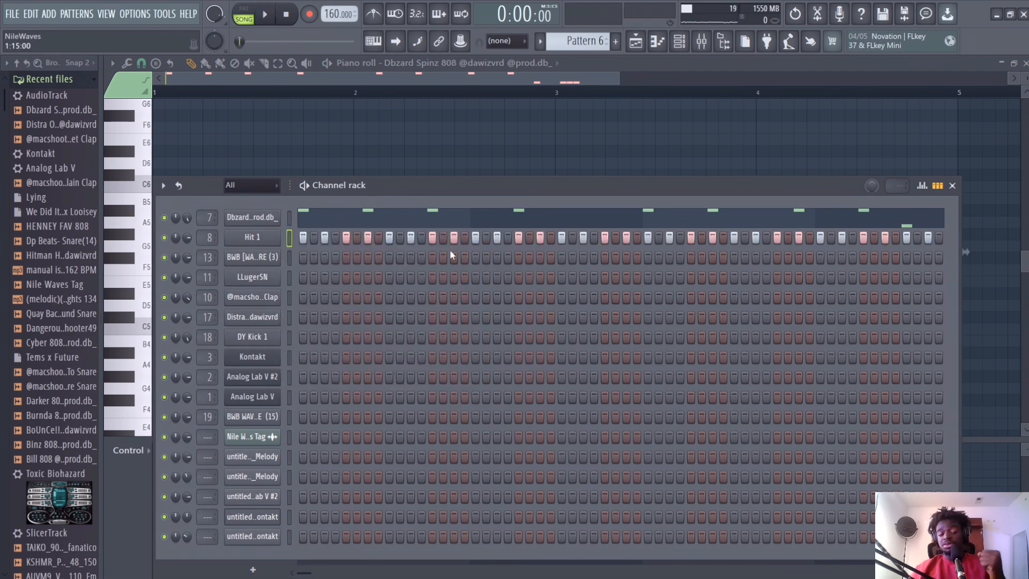
# - Add two clap hits on the clap row of the drum step sequence
pyautogui.click(264, 13)
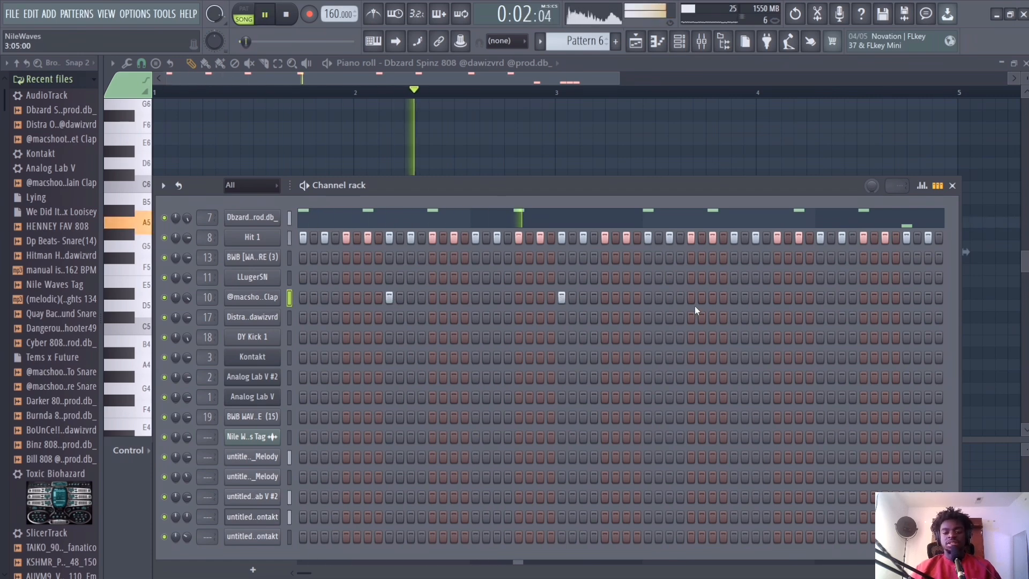
pyautogui.click(287, 13)
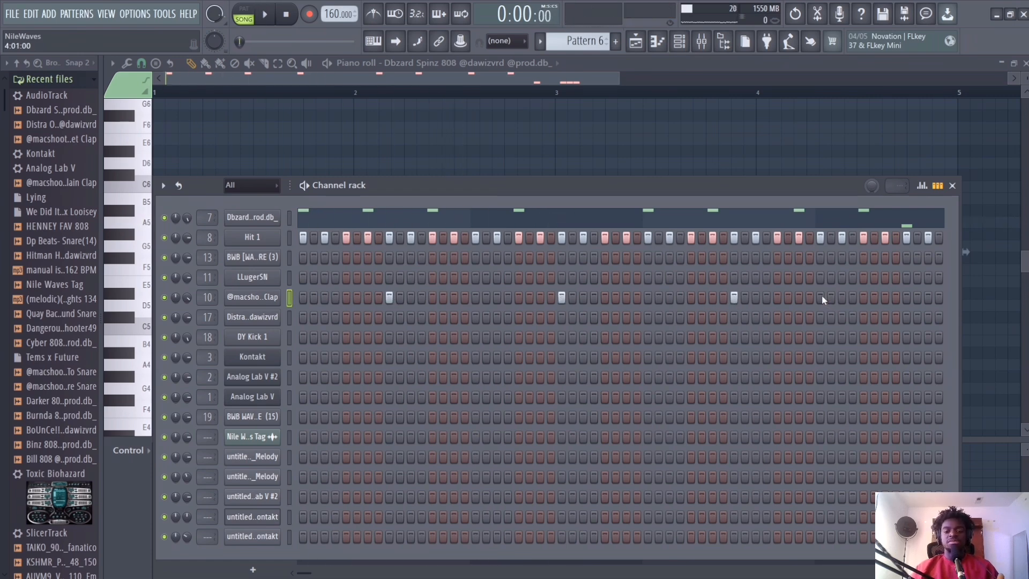
pyautogui.rightClick(250, 297)
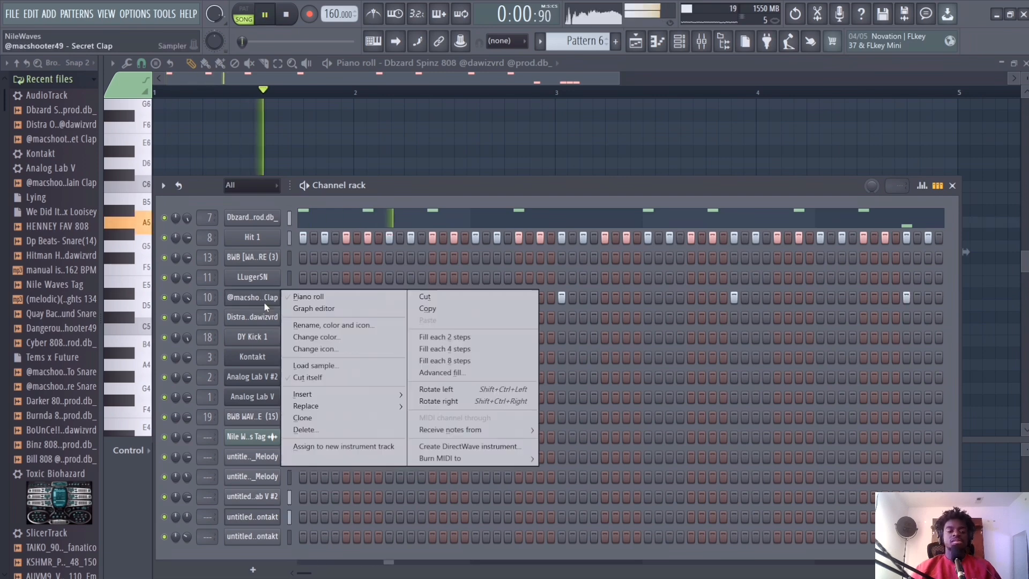
pyautogui.click(307, 296)
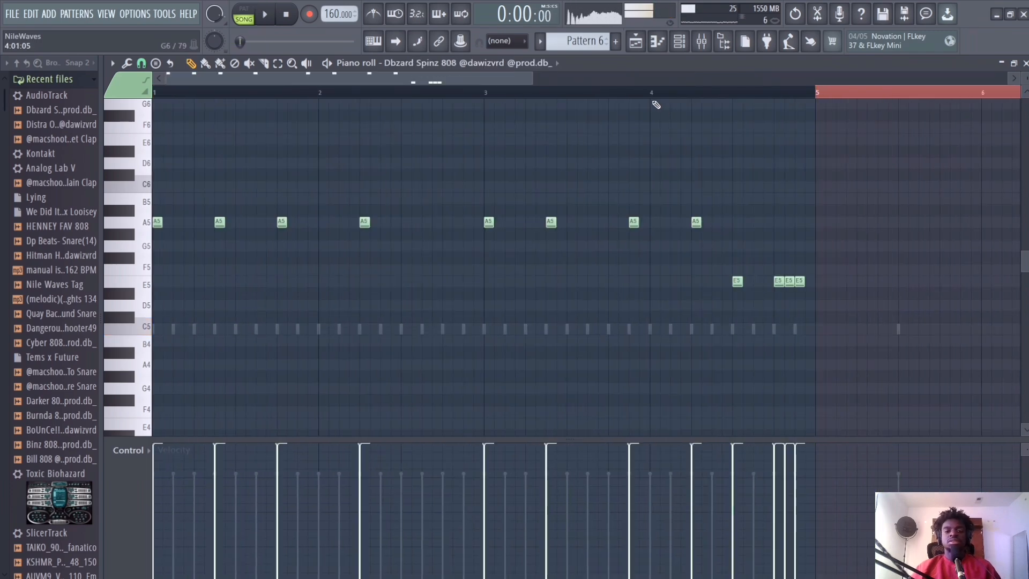
# - Repeat the 808 phrase through bars 5–8 and add a snare hit and a third clap hit
pyautogui.click(263, 13)
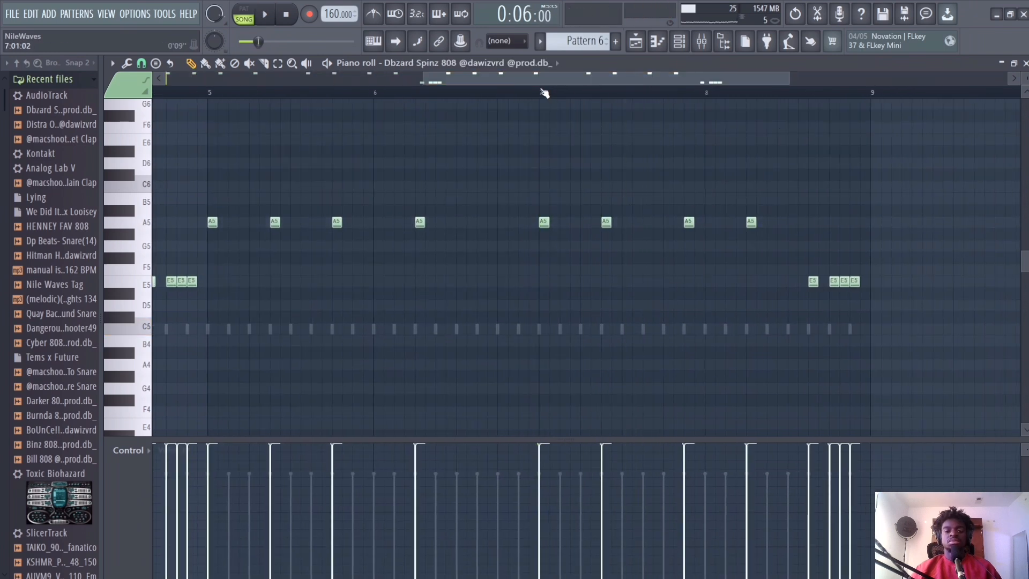
pyautogui.click(264, 13)
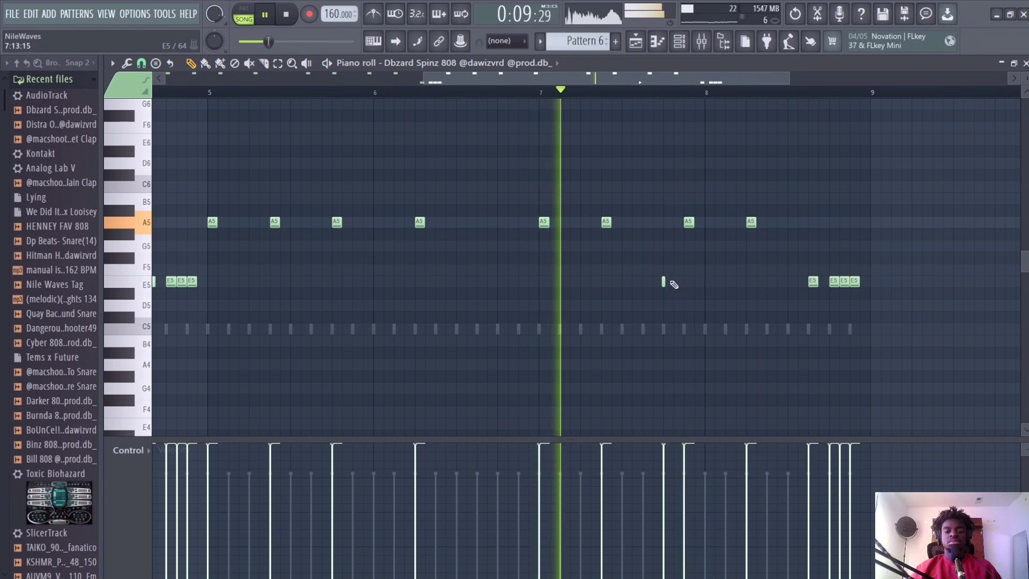
pyautogui.click(666, 281)
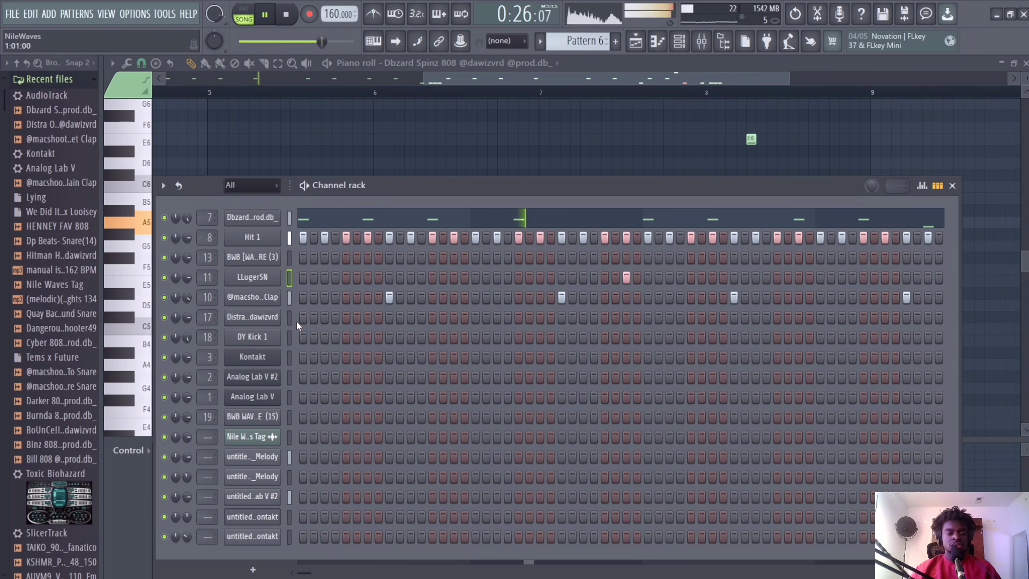
# - Add two open hat hits on the Distra open-hat row and return to the playlist
pyautogui.click(252, 317)
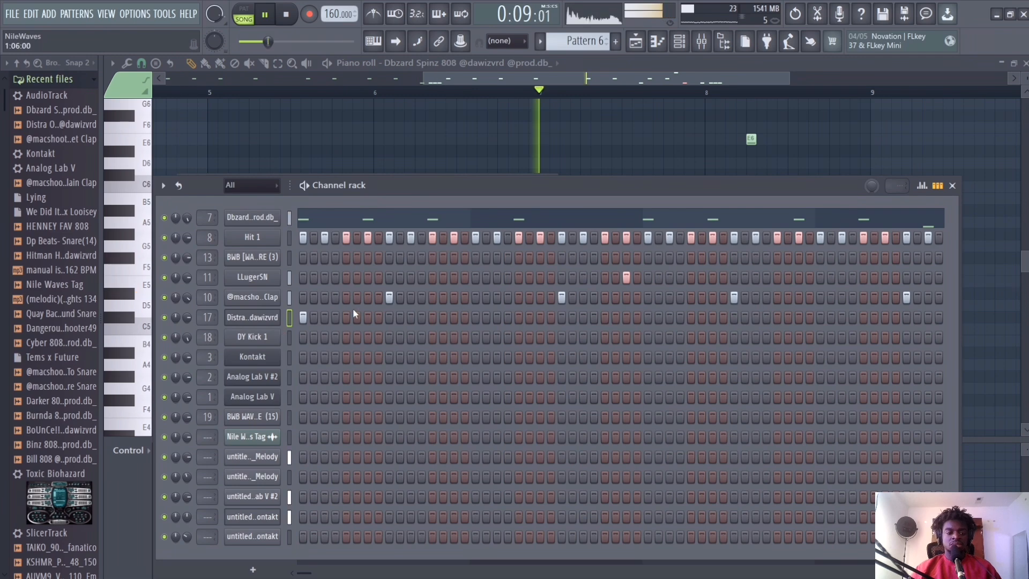
pyautogui.click(286, 14)
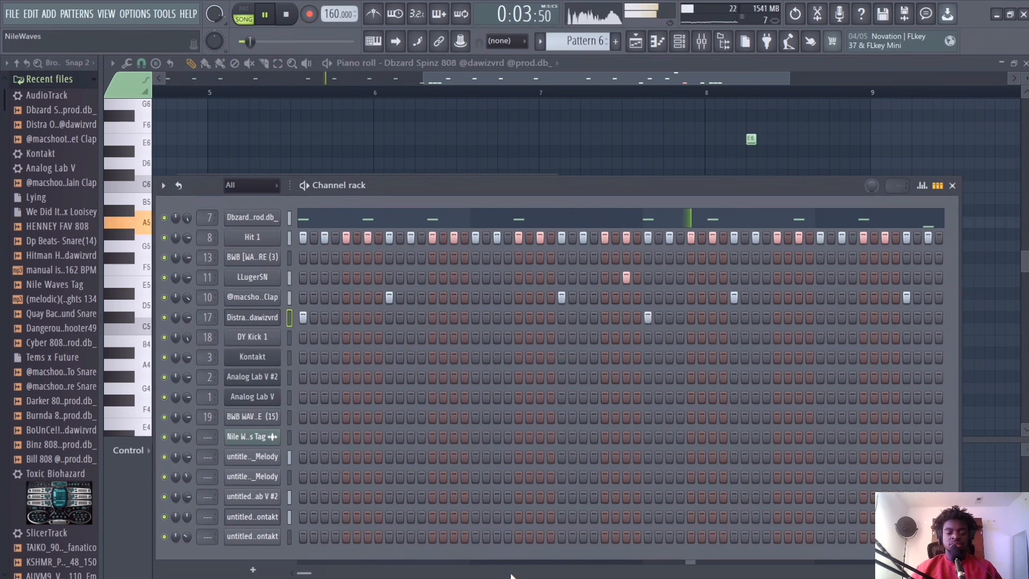
pyautogui.rightClick(252, 317)
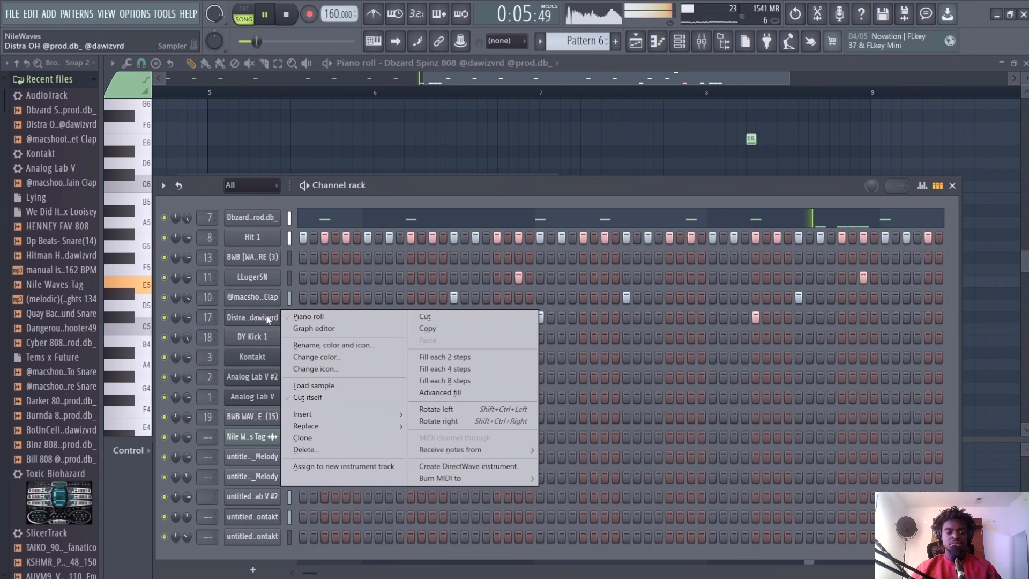
pyautogui.click(308, 317)
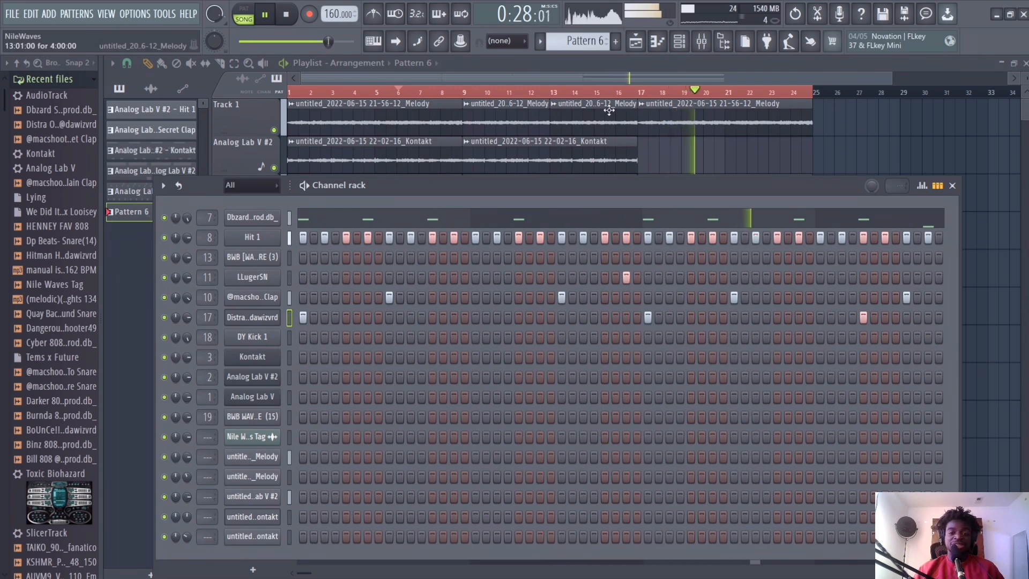
pyautogui.click(952, 186)
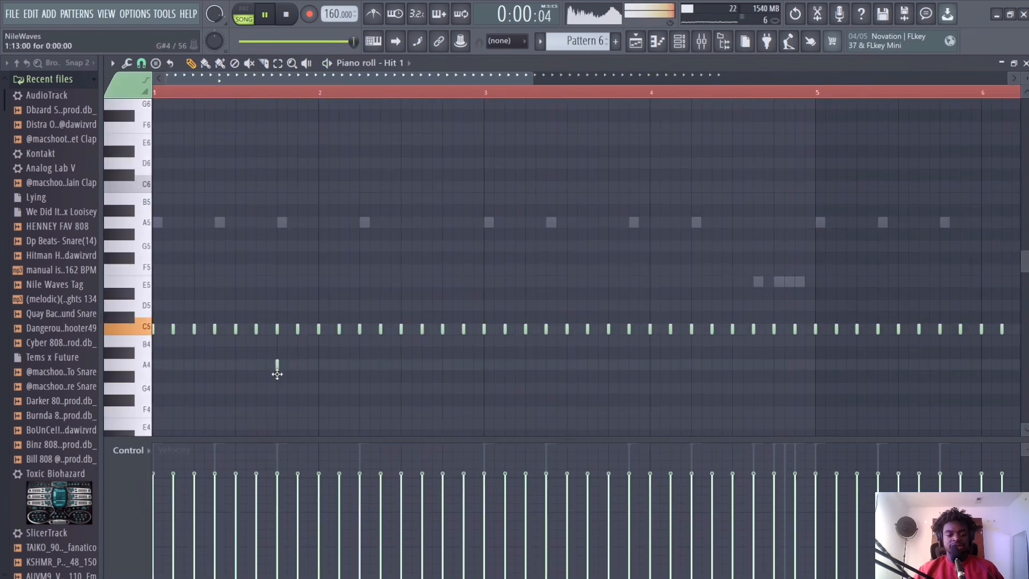
# - Give Hit 1 a five-note A4 hi-hat roll just before bar 2
pyautogui.click(264, 13)
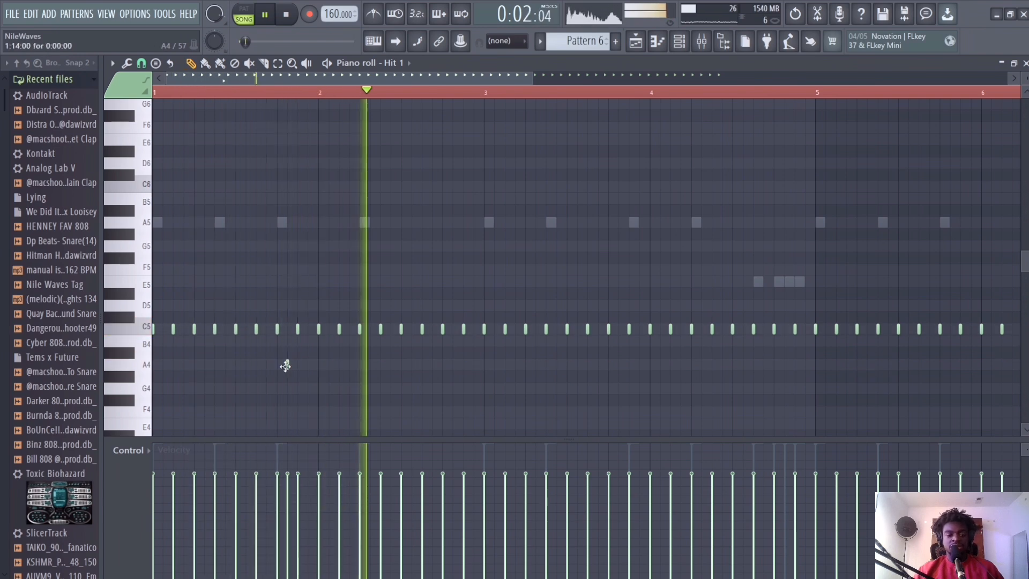
pyautogui.click(296, 365)
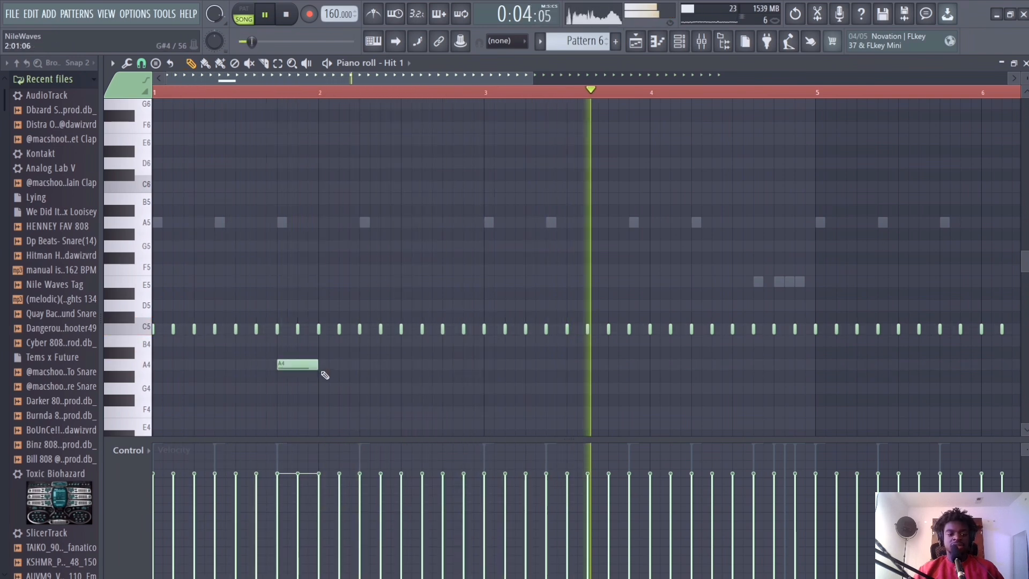
pyautogui.click(127, 64)
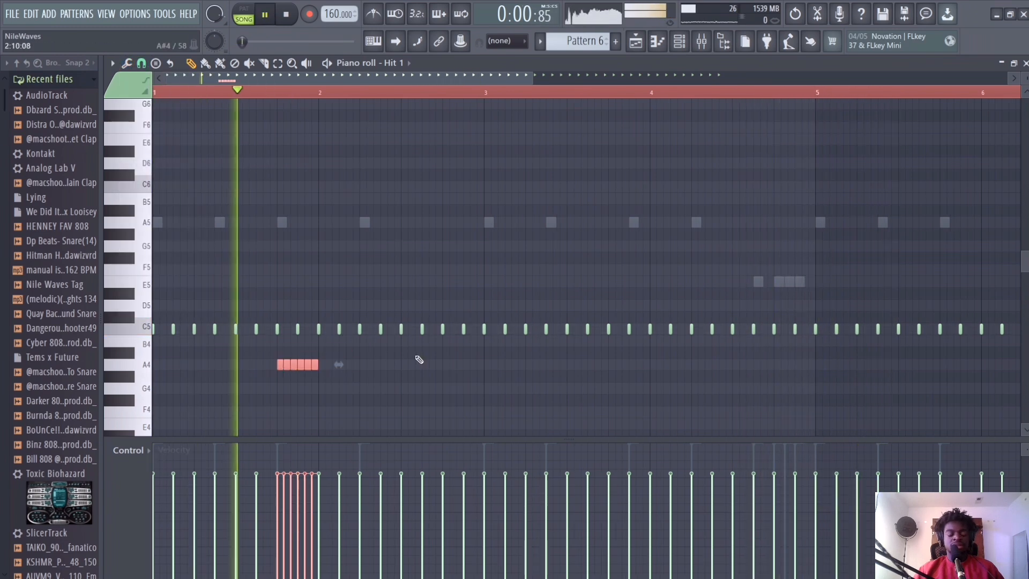
pyautogui.click(263, 13)
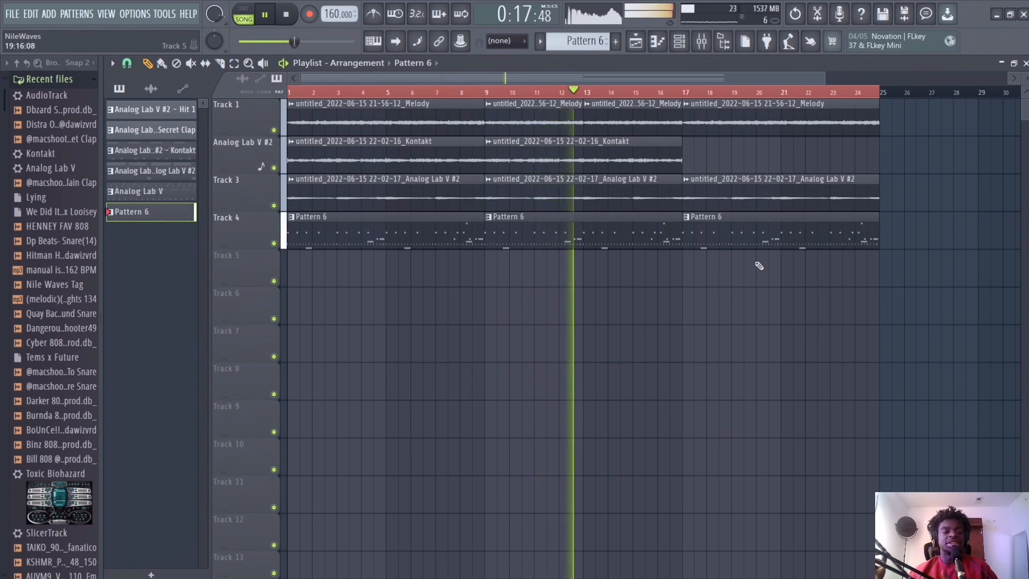
# - Lay Pattern 6 drums on Track 4 at bars 1, 9 and 17 and stop playback
pyautogui.click(286, 13)
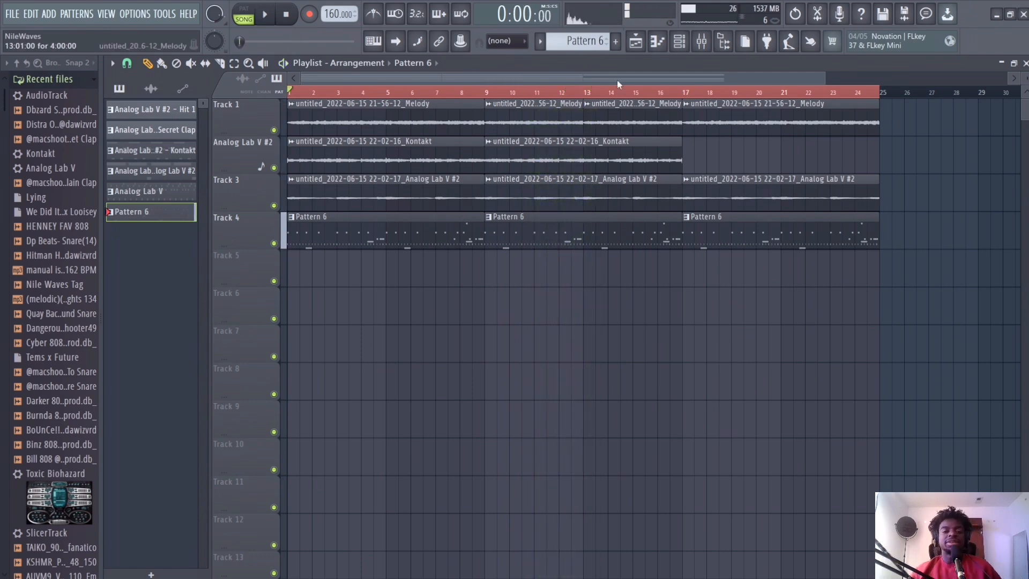
pyautogui.click(226, 104)
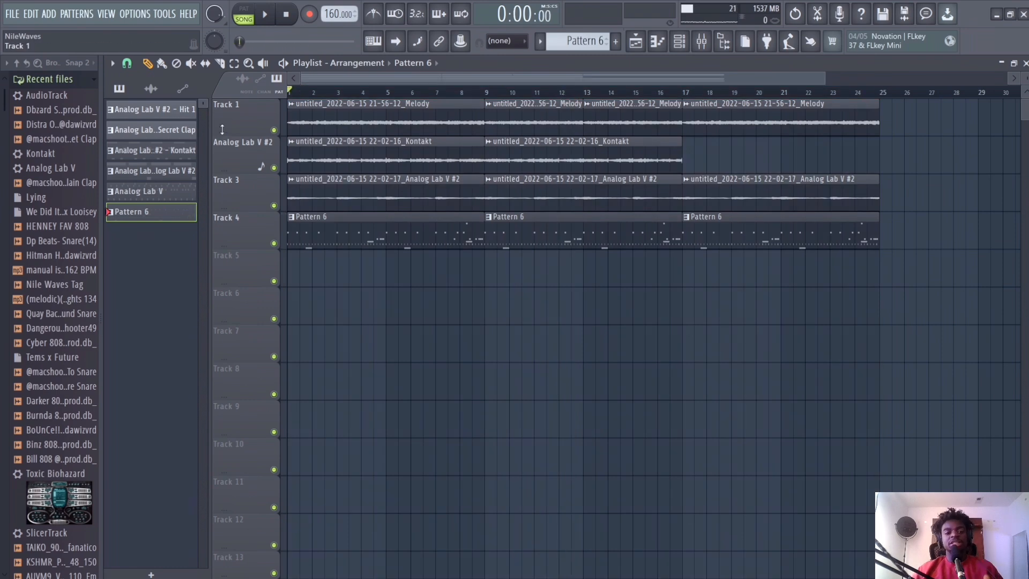
pyautogui.moveTo(336, 130)
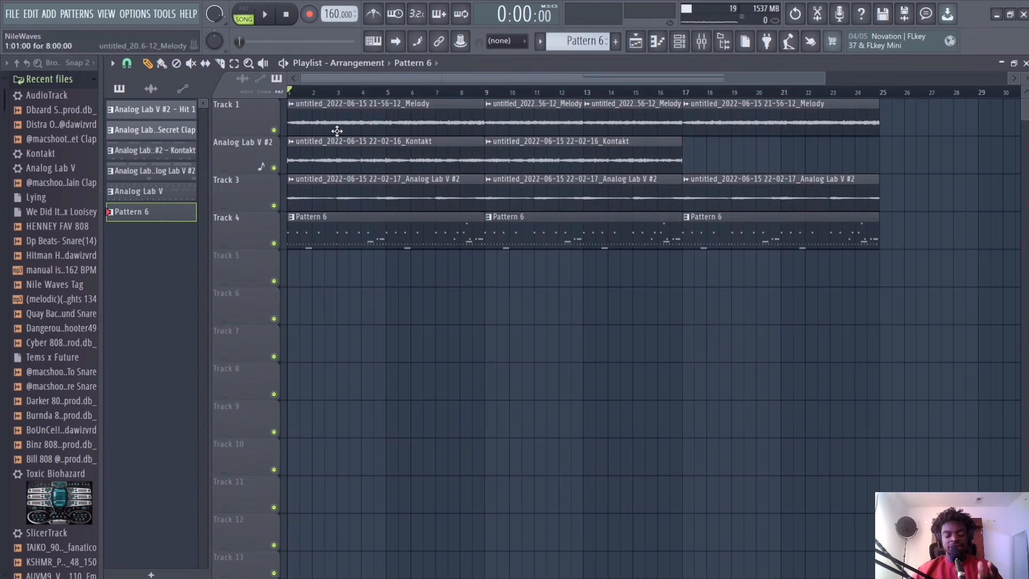